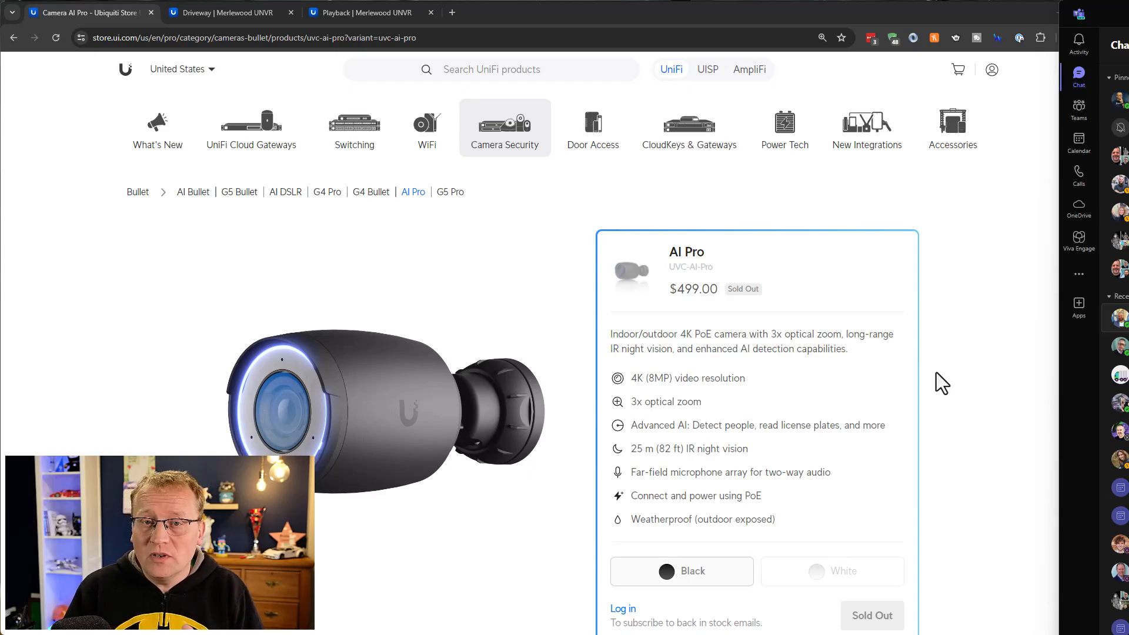
pyautogui.moveTo(965, 354)
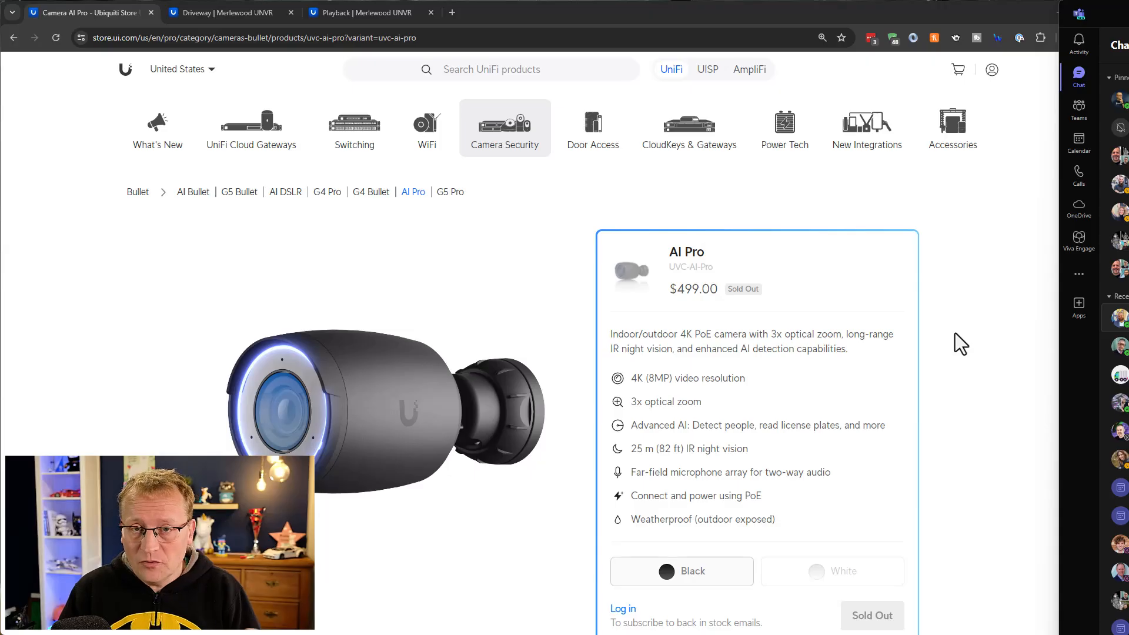
pyautogui.moveTo(670, 403)
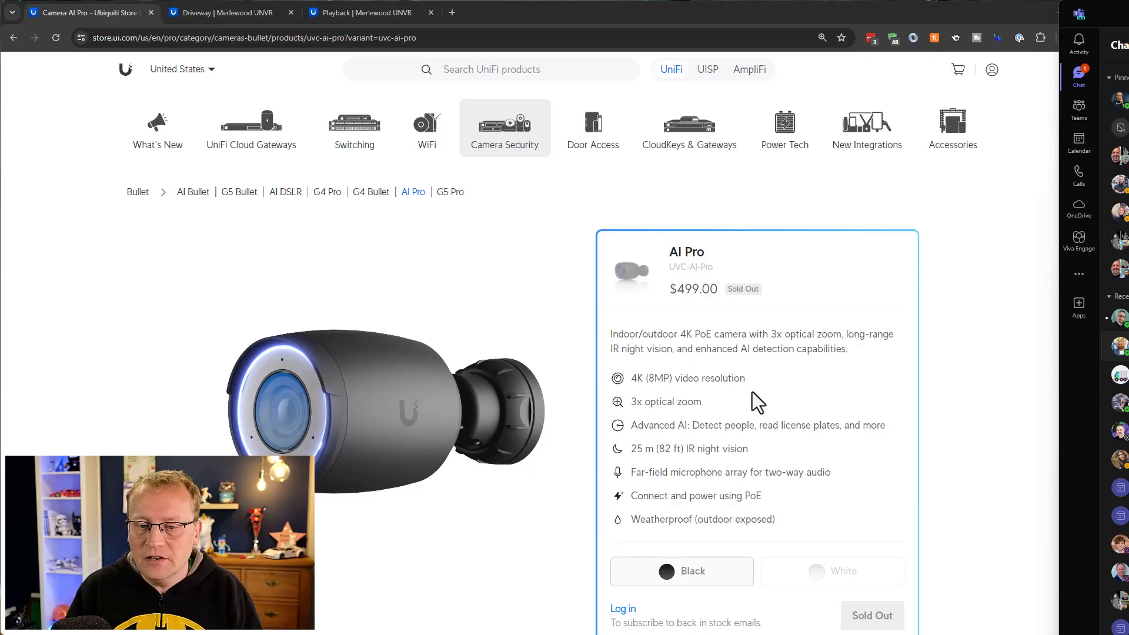
pyautogui.moveTo(789, 449)
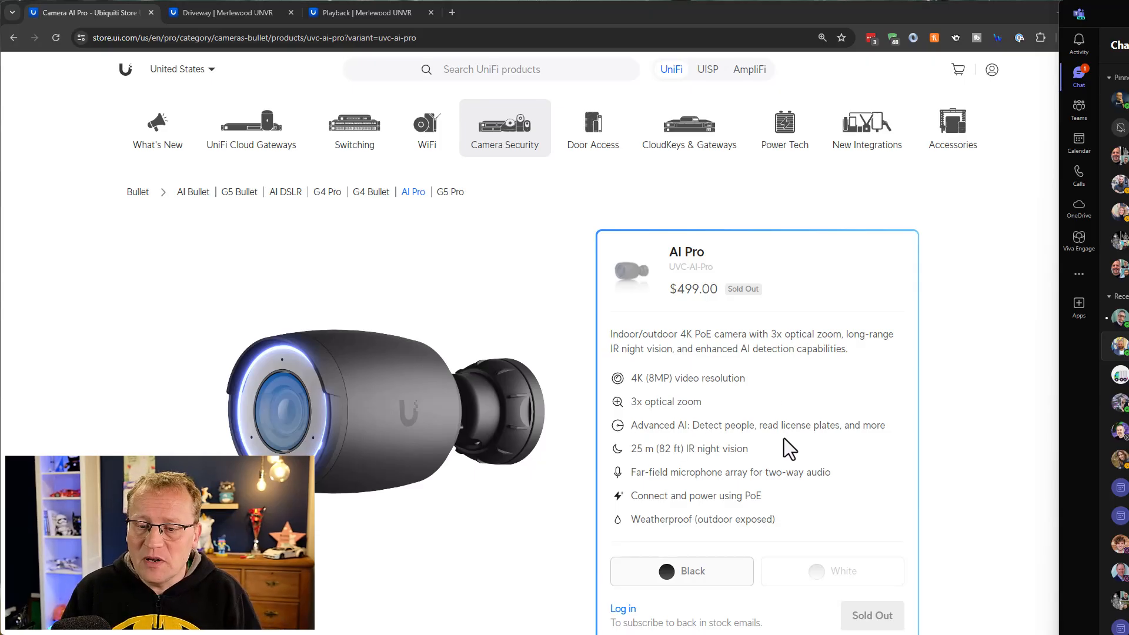
pyautogui.moveTo(897, 449)
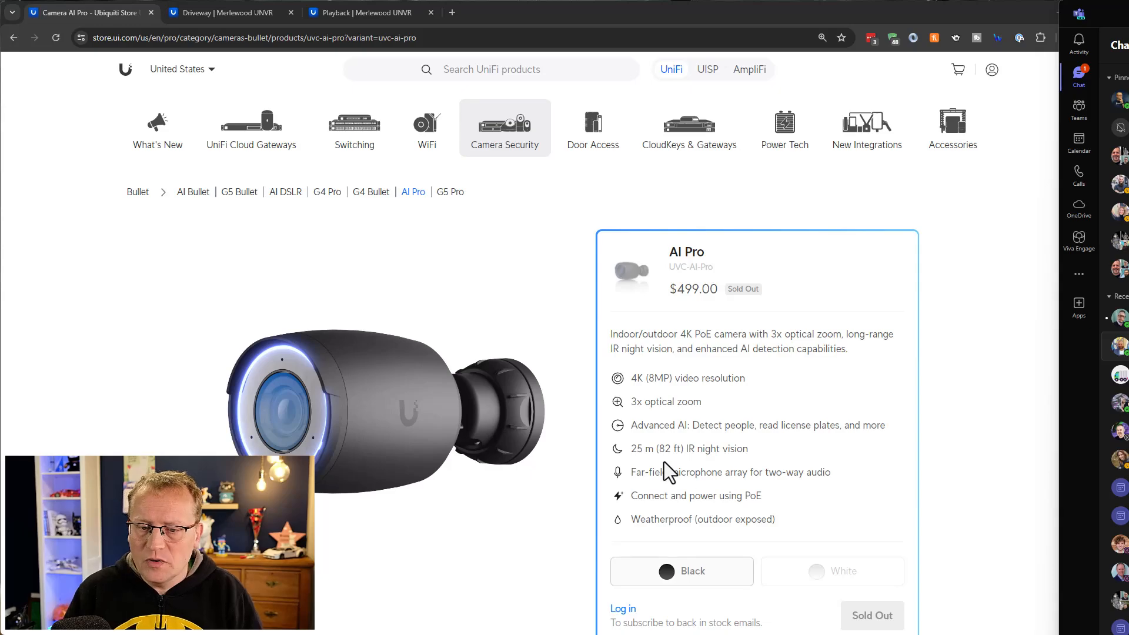
pyautogui.moveTo(668, 515)
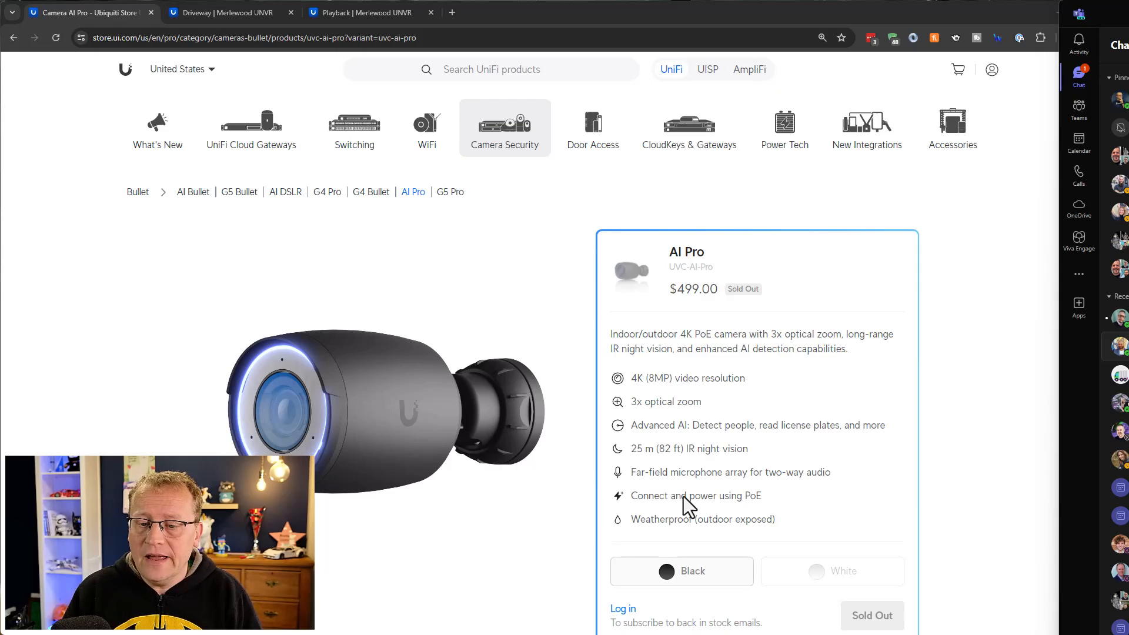
pyautogui.moveTo(962, 437)
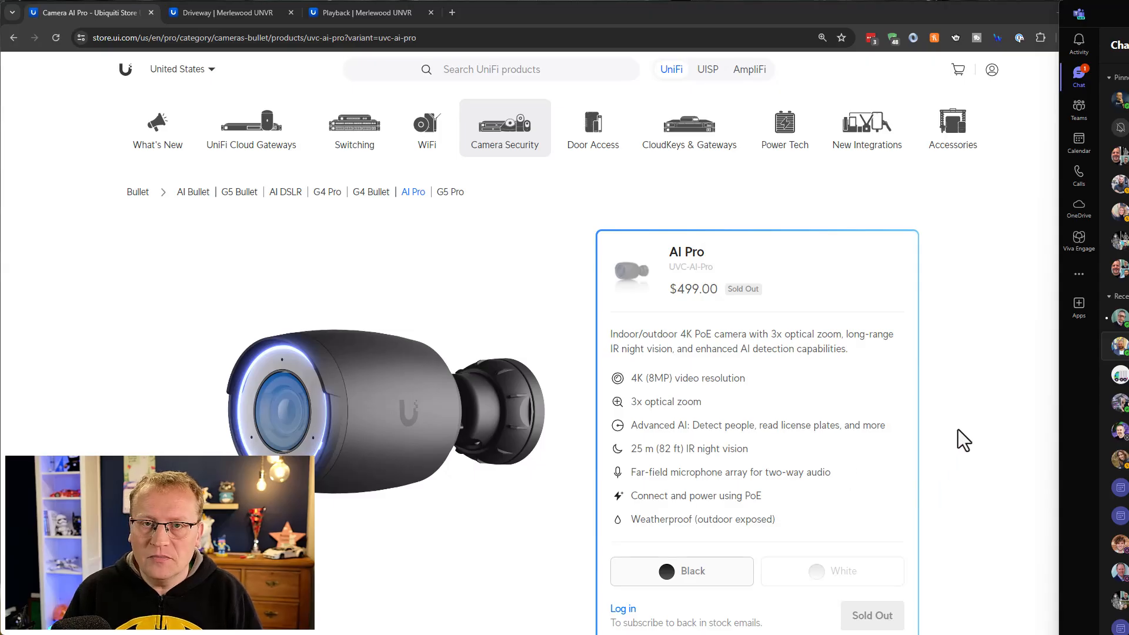
# Step: Open the AI Pro Enhancer accessory page and view its $179 price and features
pyautogui.scroll(-3)
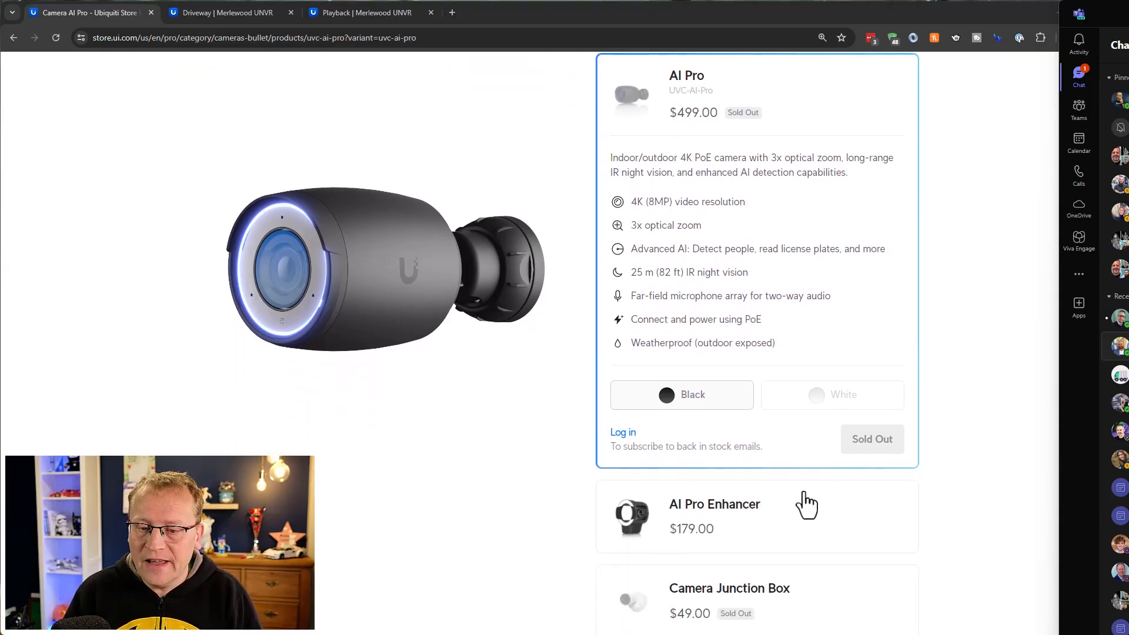
pyautogui.click(714, 504)
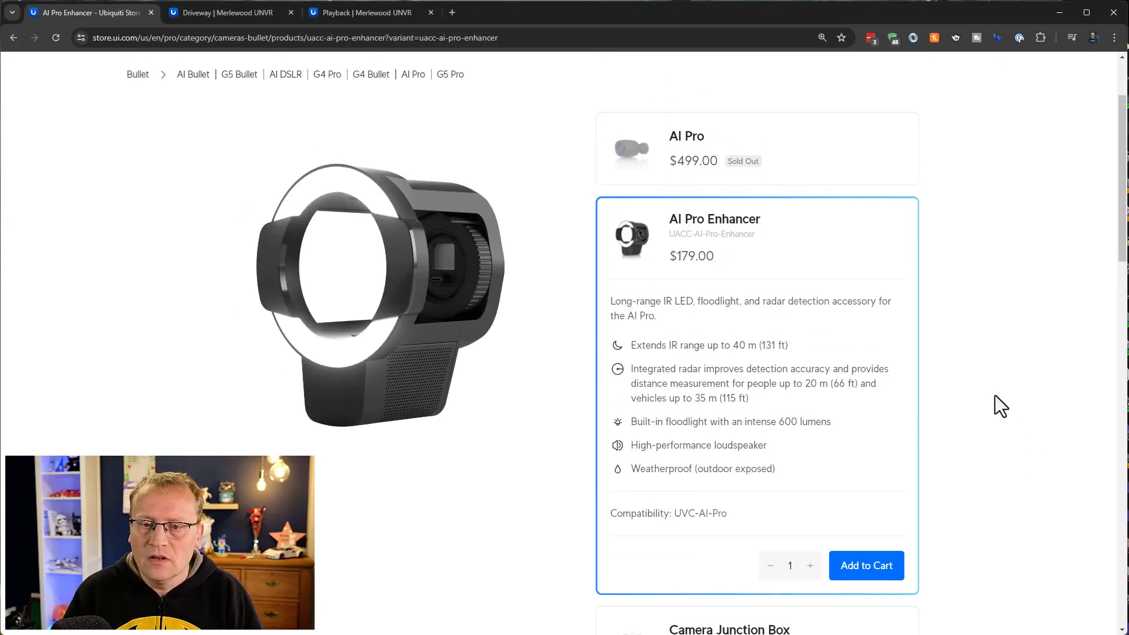
pyautogui.scroll(-3)
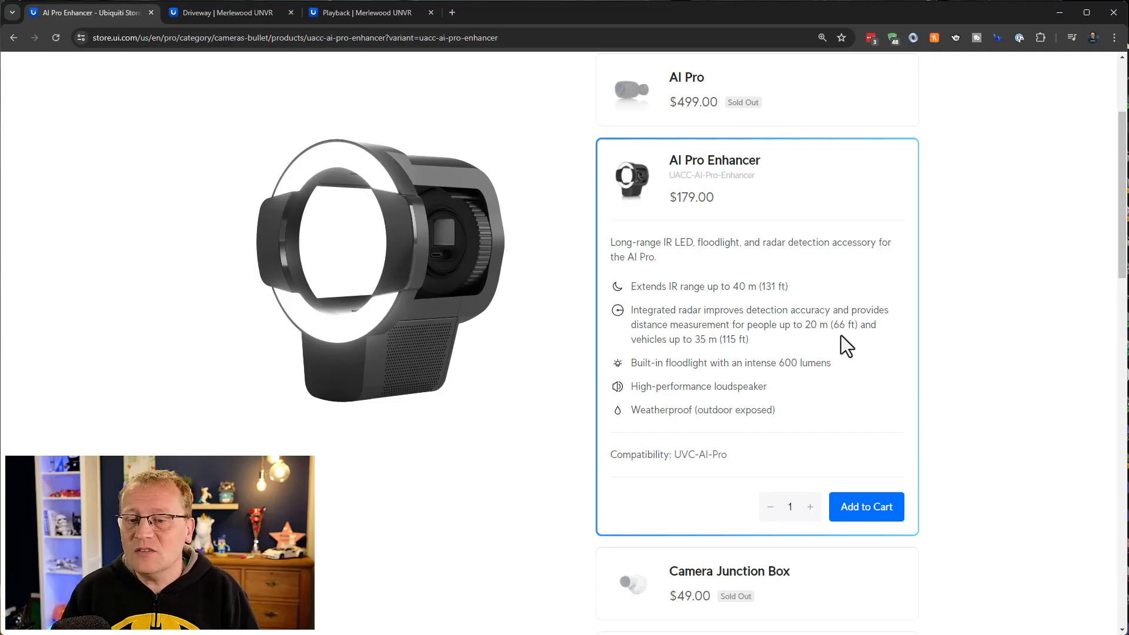
pyautogui.moveTo(806, 344)
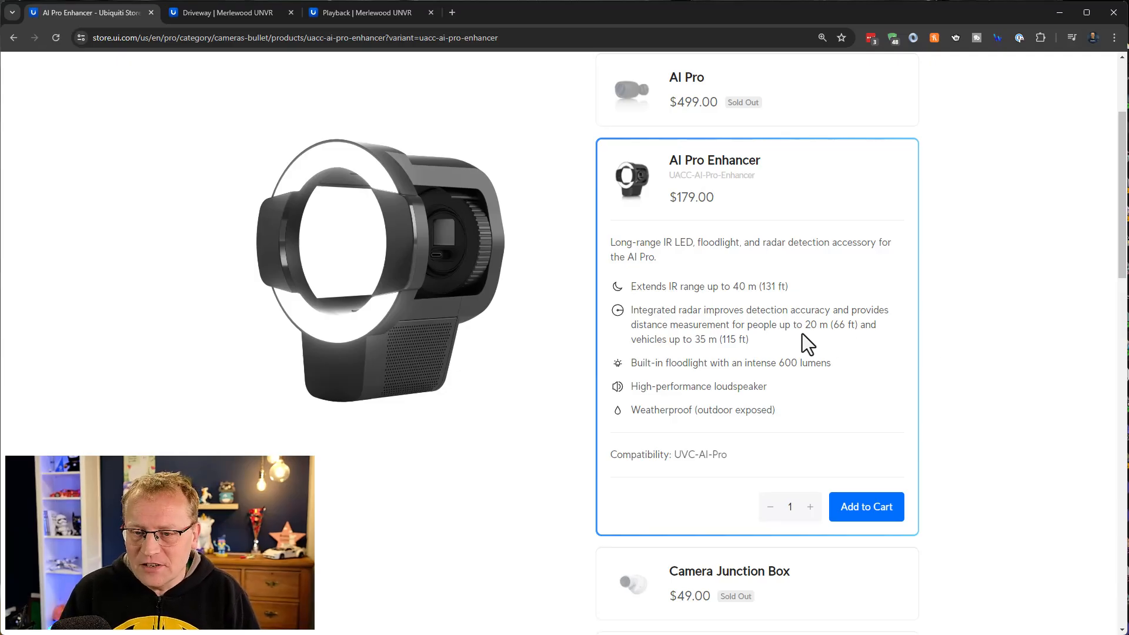
pyautogui.moveTo(770, 348)
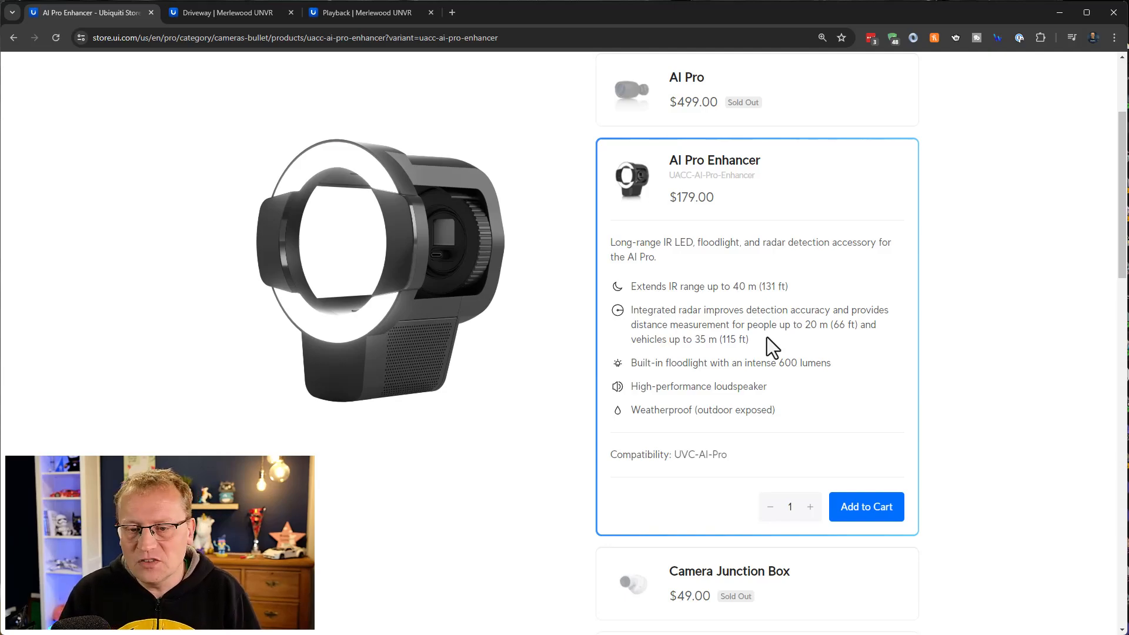
pyautogui.moveTo(836, 375)
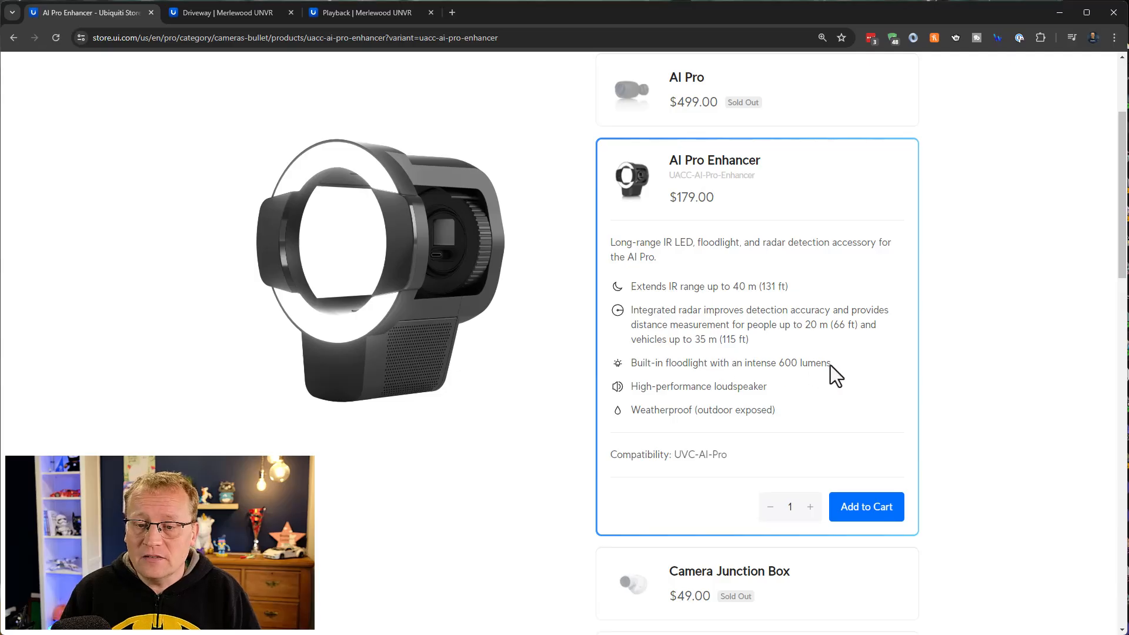
pyautogui.moveTo(881, 374)
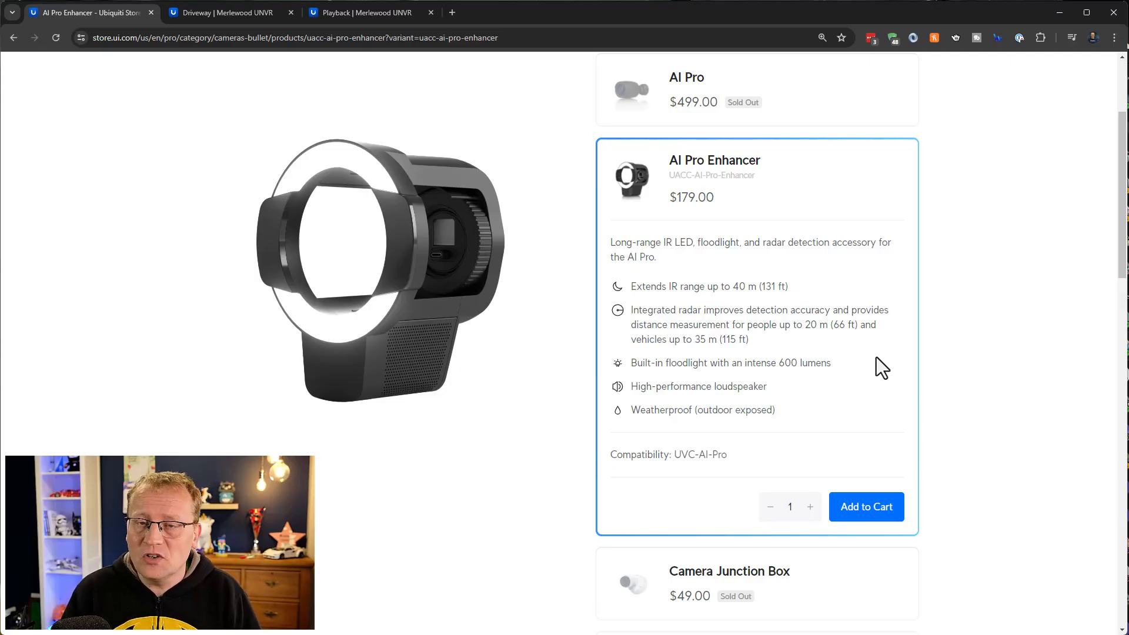
pyautogui.moveTo(778, 398)
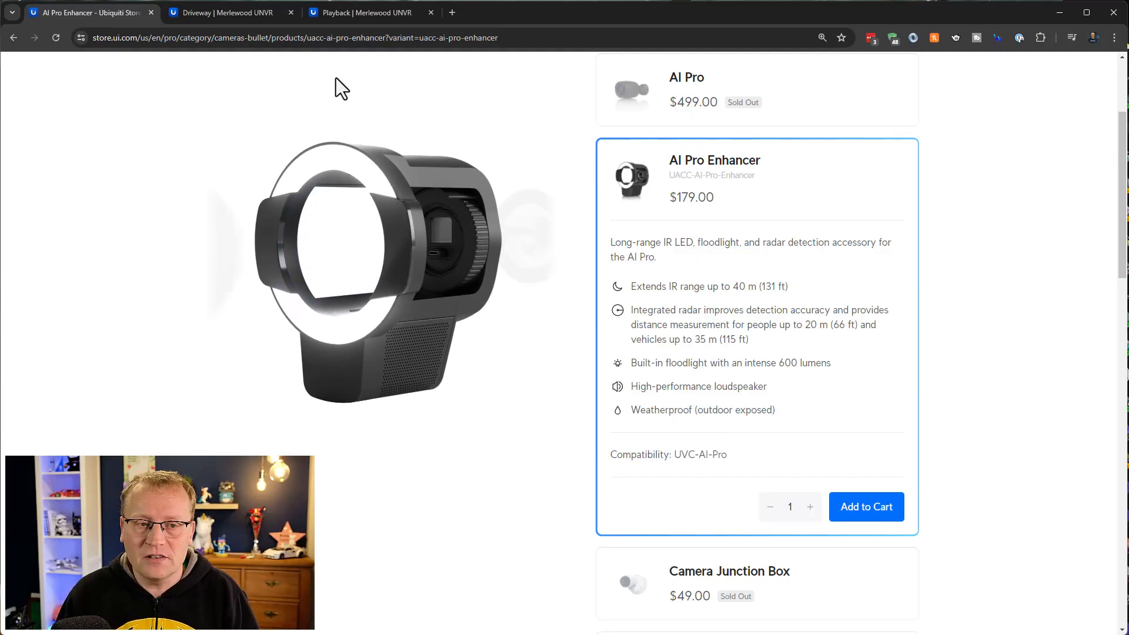
# Step: Show the Driveway camera's details: AI Pro + Enhancer, firmware 4.71.95, 30 FPS, 16 Mbps
pyautogui.click(226, 12)
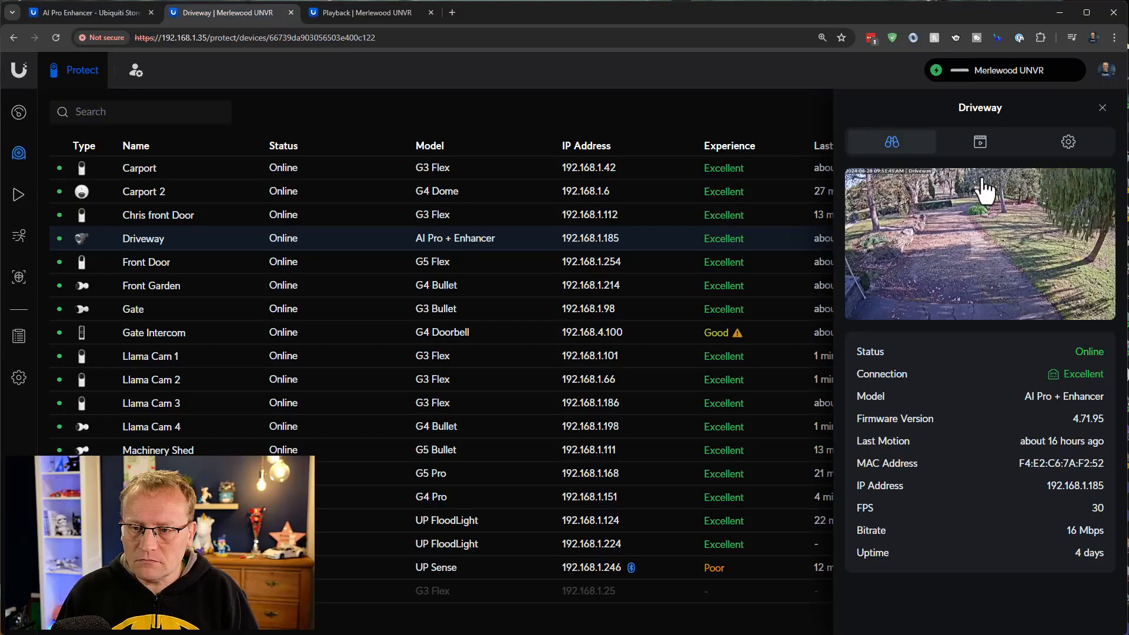
pyautogui.moveTo(951, 365)
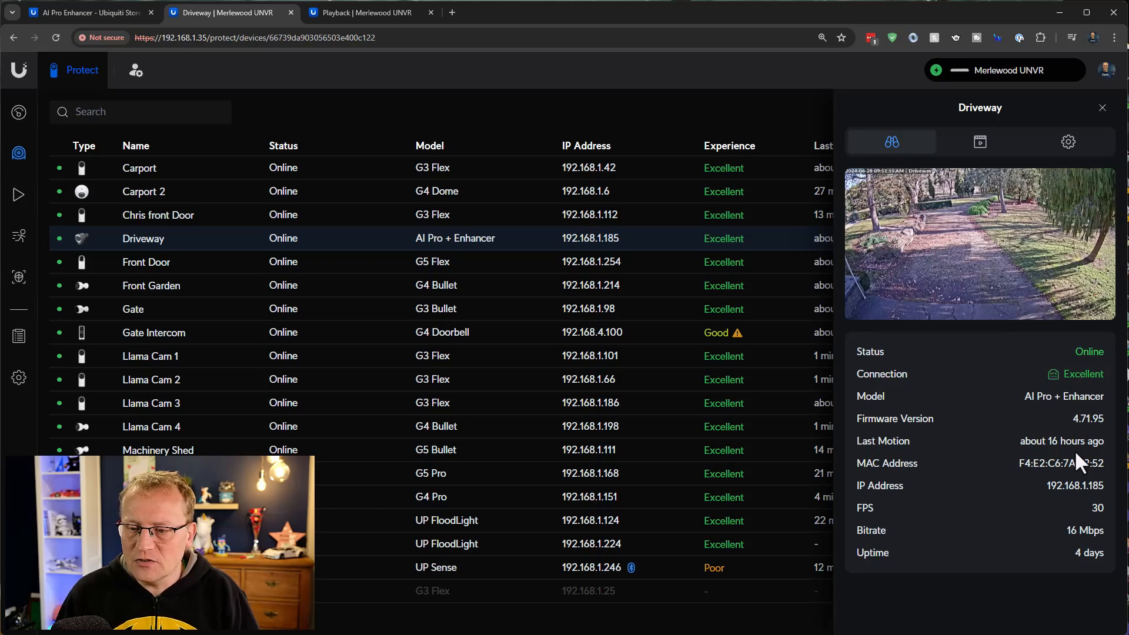
pyautogui.moveTo(983, 572)
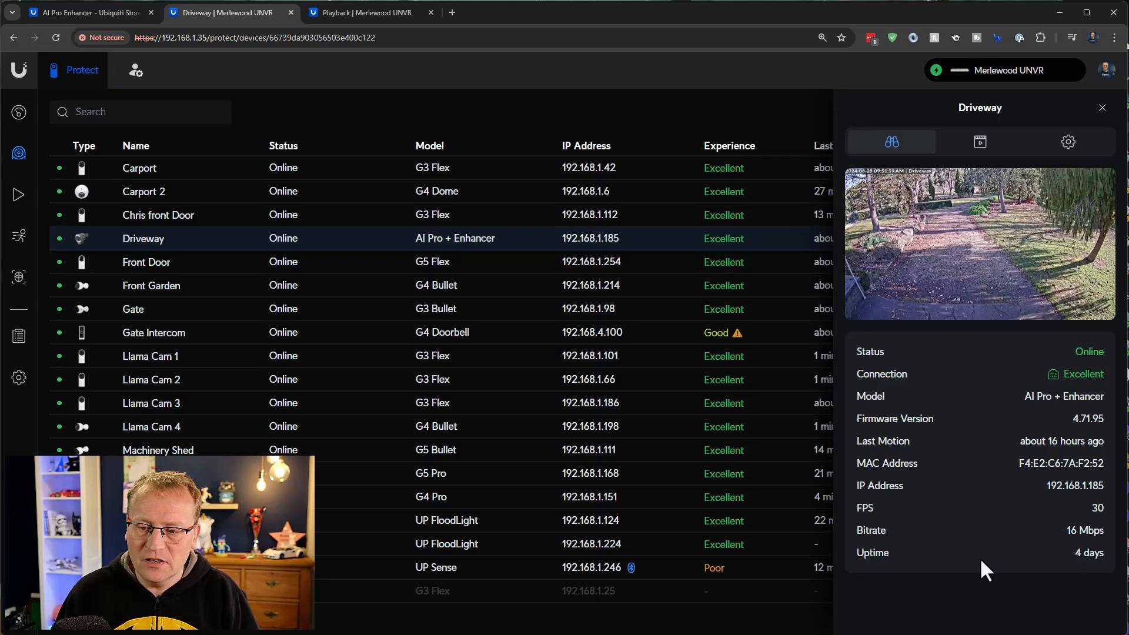
pyautogui.click(980, 141)
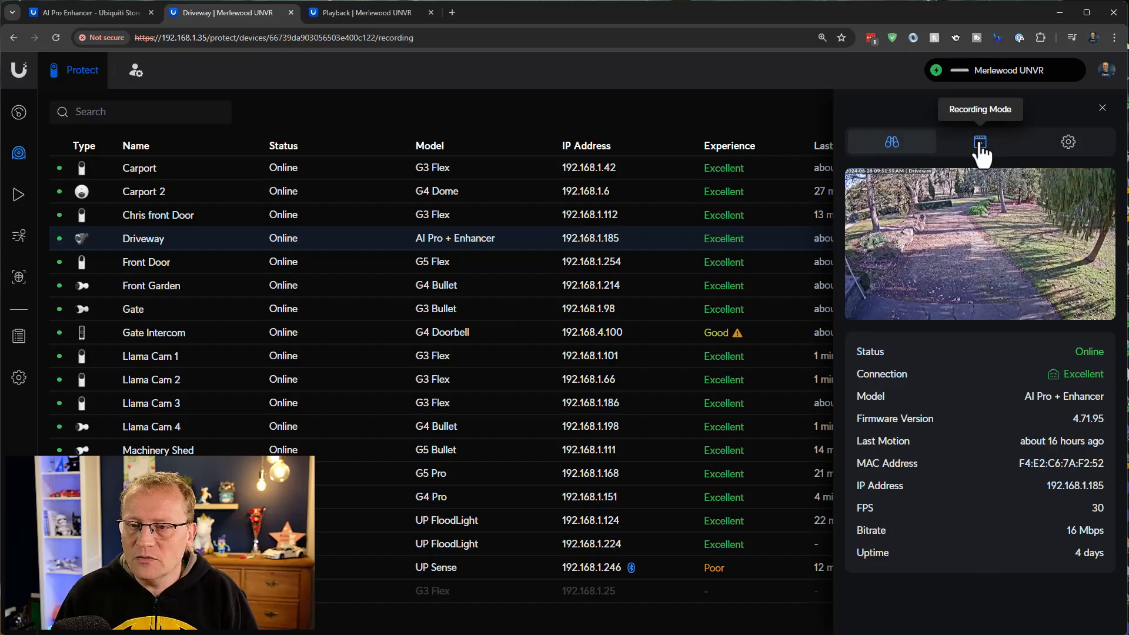
# Step: Show the Driveway camera's Recording Mode: continuous recording with motion and AI events enabled
pyautogui.click(979, 141)
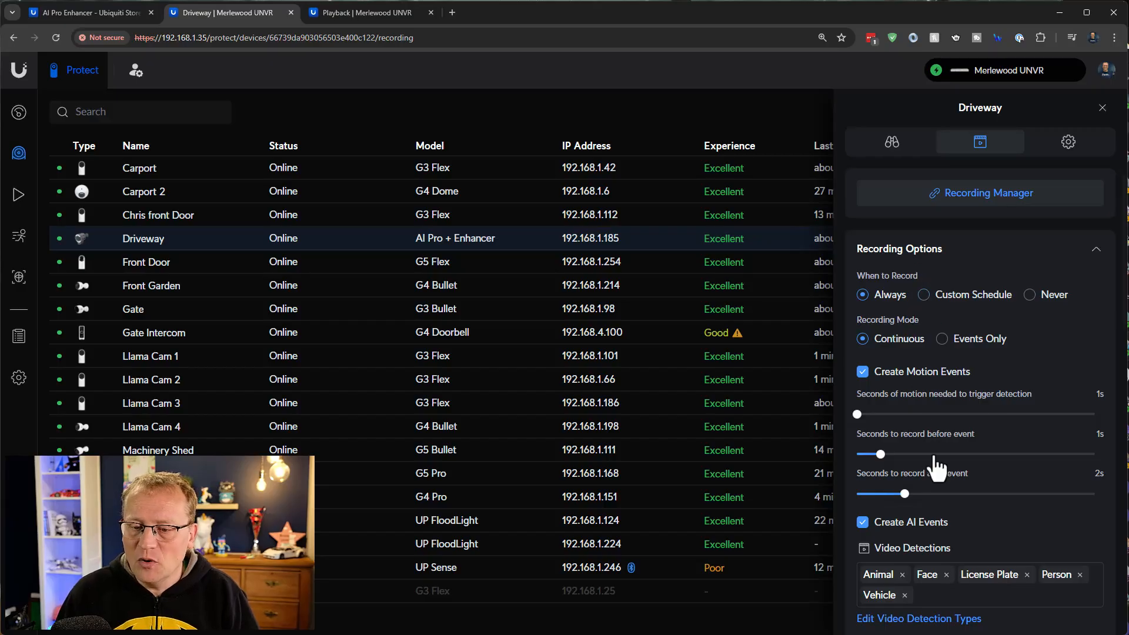
pyautogui.moveTo(1068, 295)
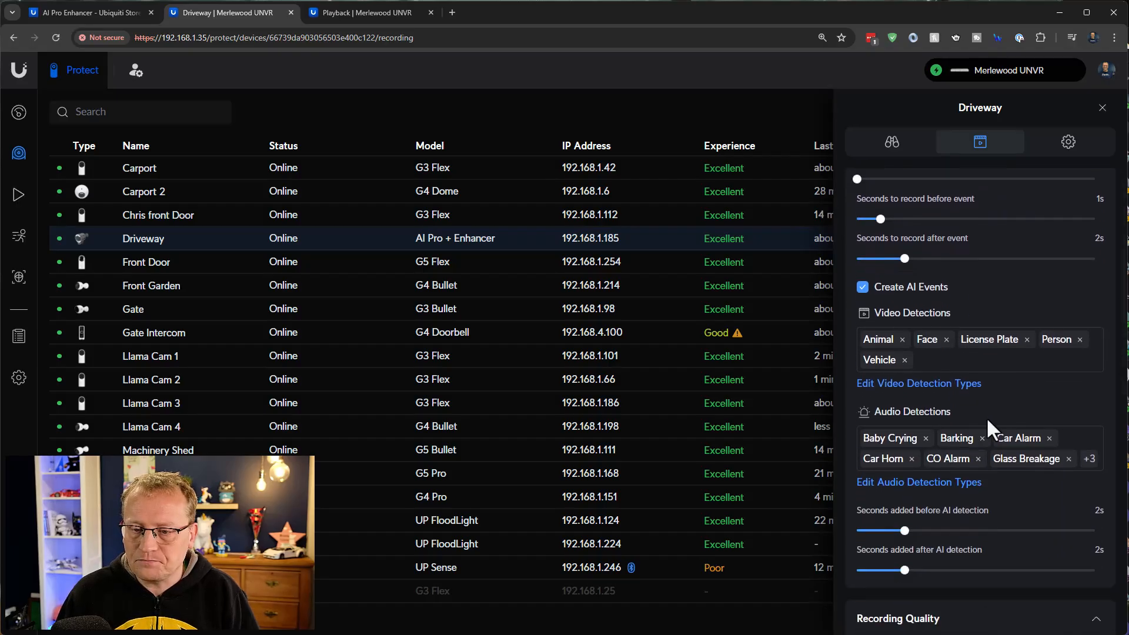
pyautogui.moveTo(1008, 409)
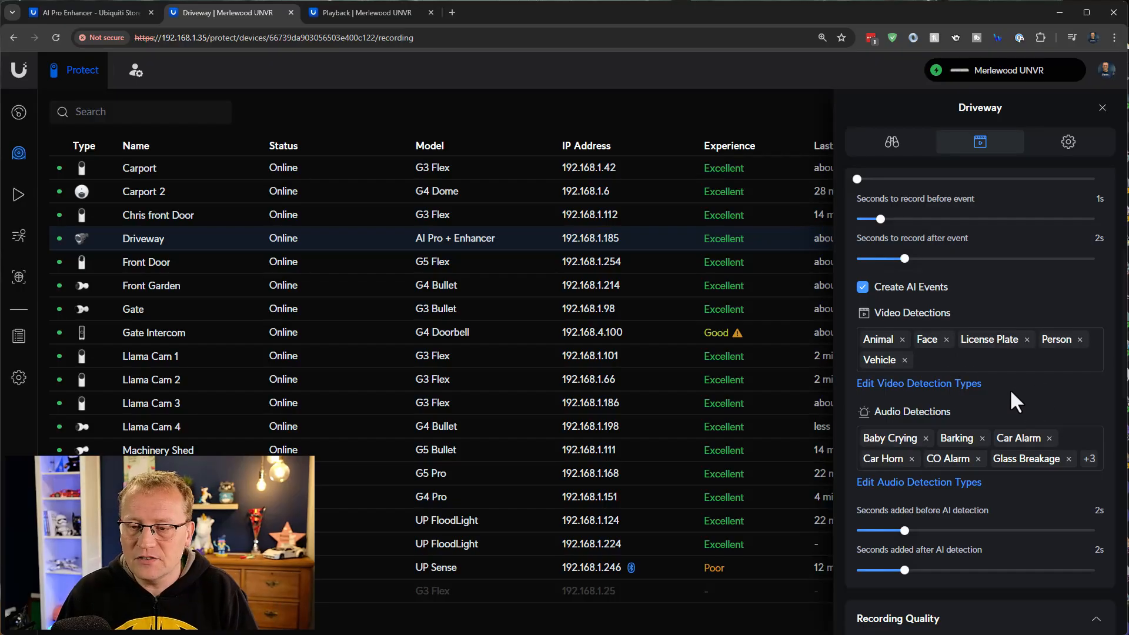
pyautogui.moveTo(953, 386)
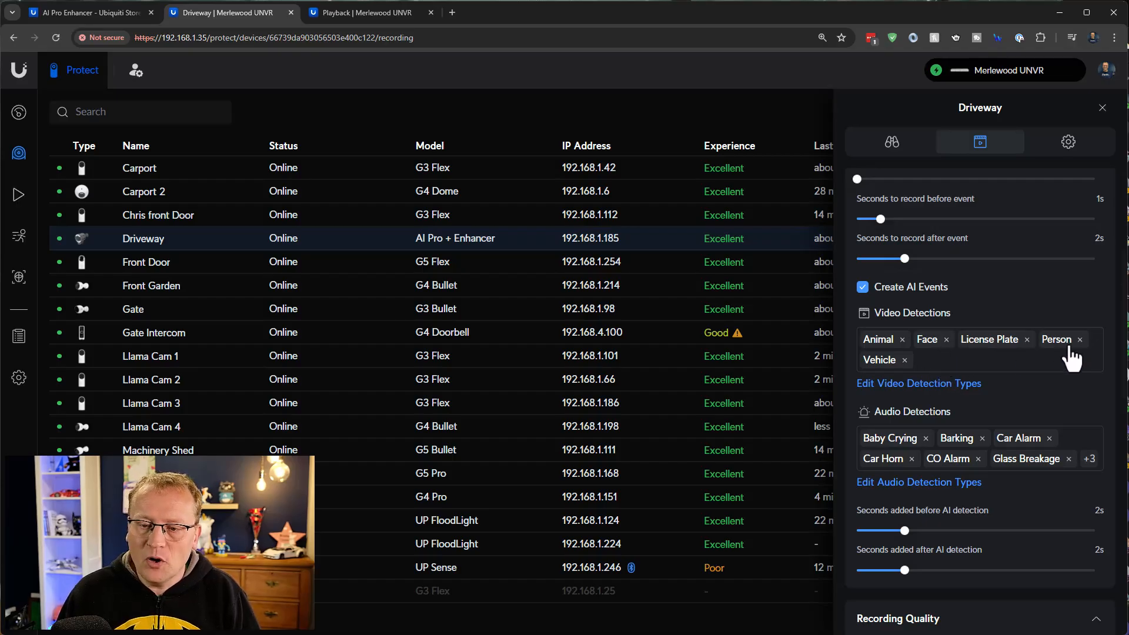
pyautogui.moveTo(1008, 356)
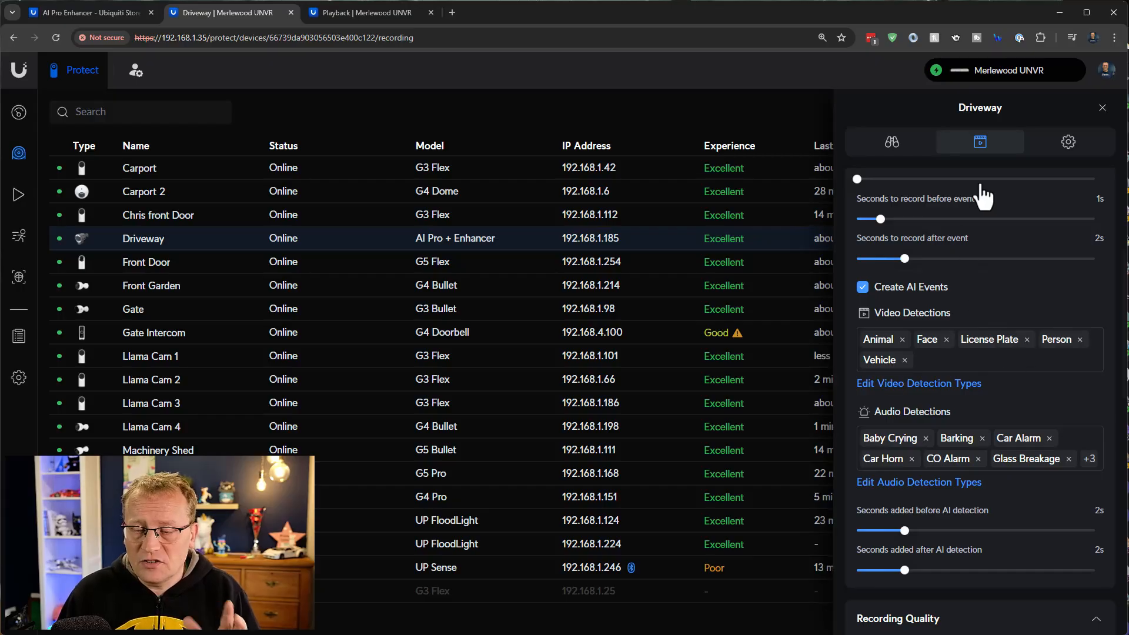
# Step: Set the Driveway Enhancer detection range to 0–21 m, after briefly extending it to 28 m
pyautogui.click(1068, 142)
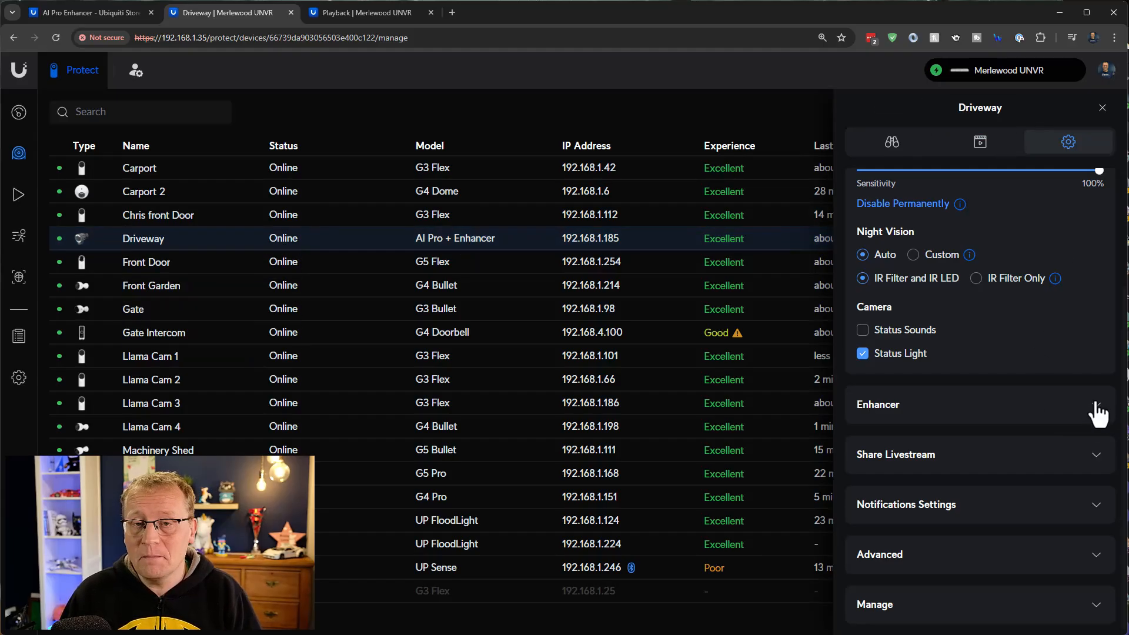
pyautogui.click(1095, 404)
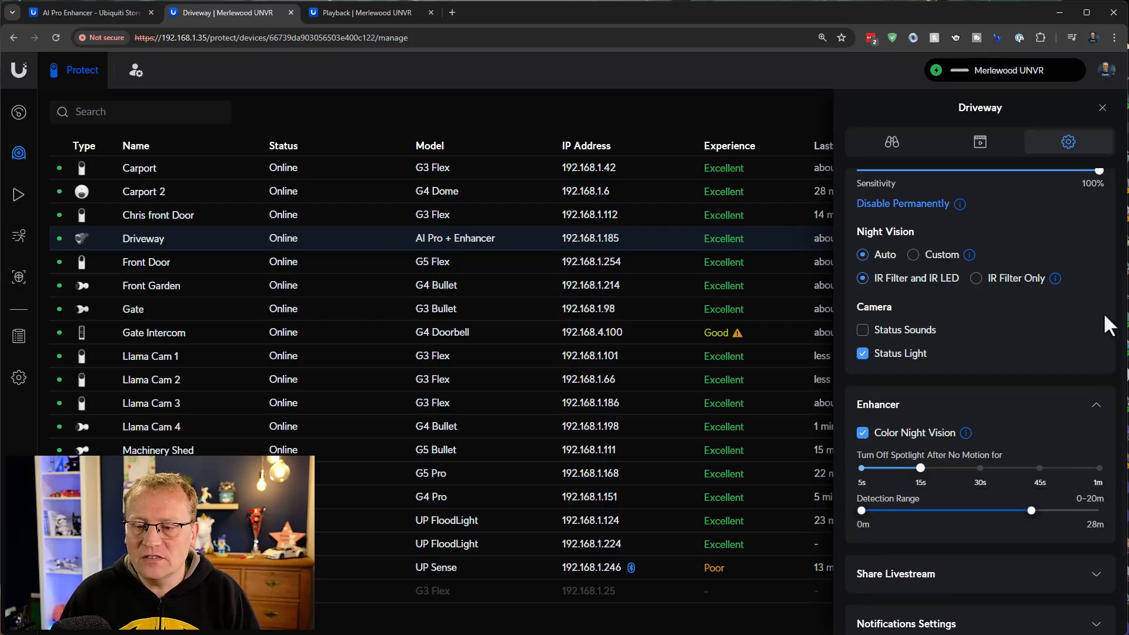
pyautogui.scroll(-3)
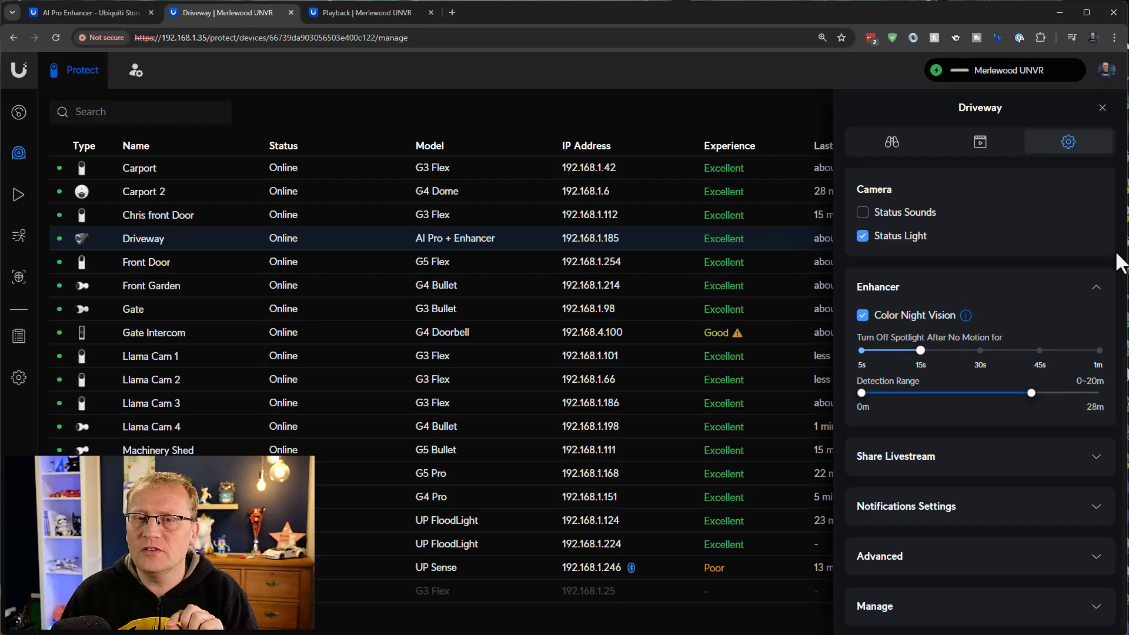
pyautogui.moveTo(1099, 254)
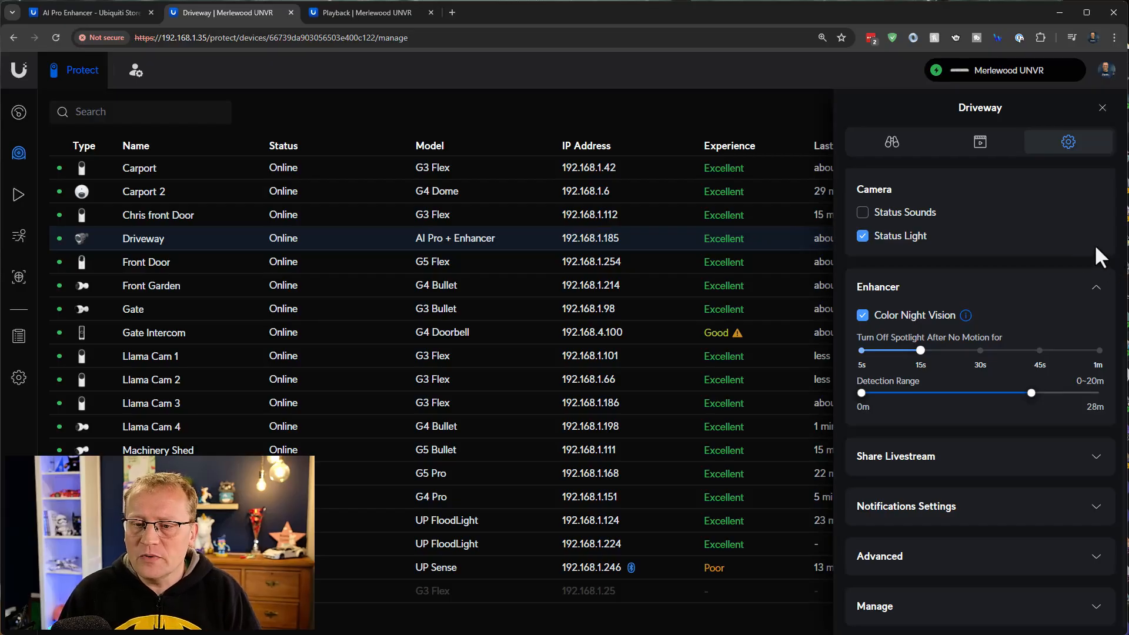
pyautogui.moveTo(965, 315)
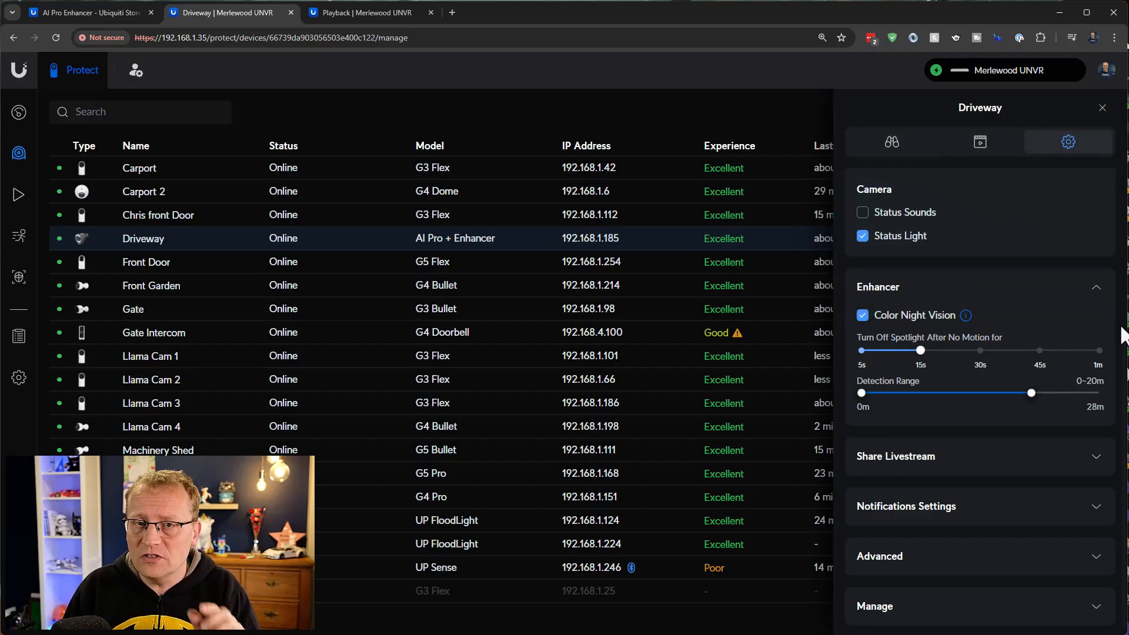
pyautogui.moveTo(897, 389)
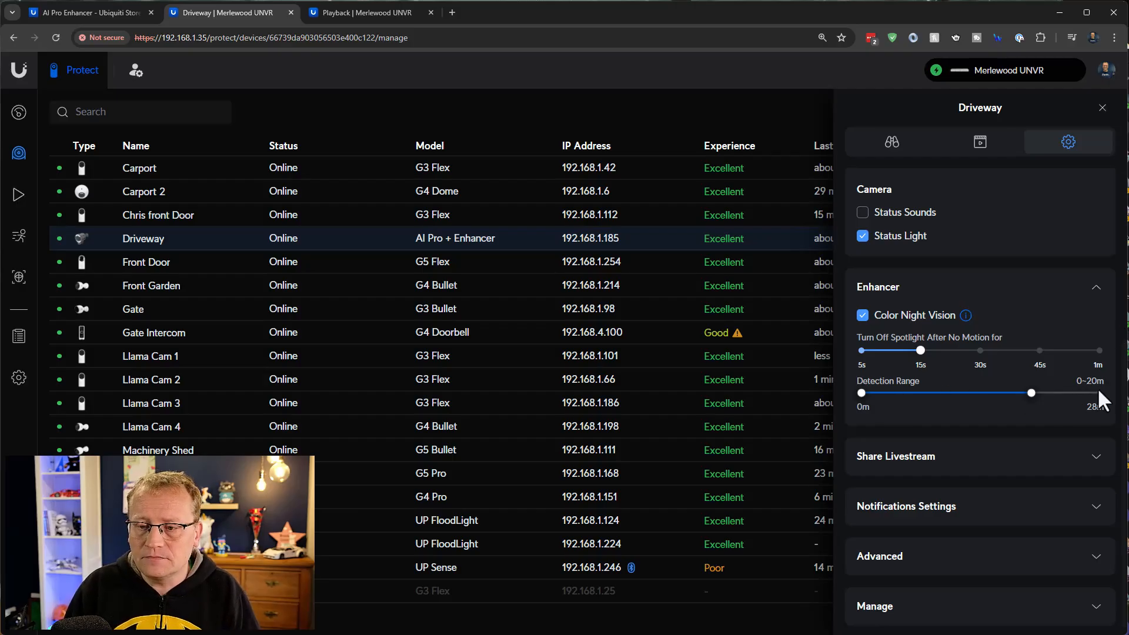
pyautogui.moveTo(1046, 408)
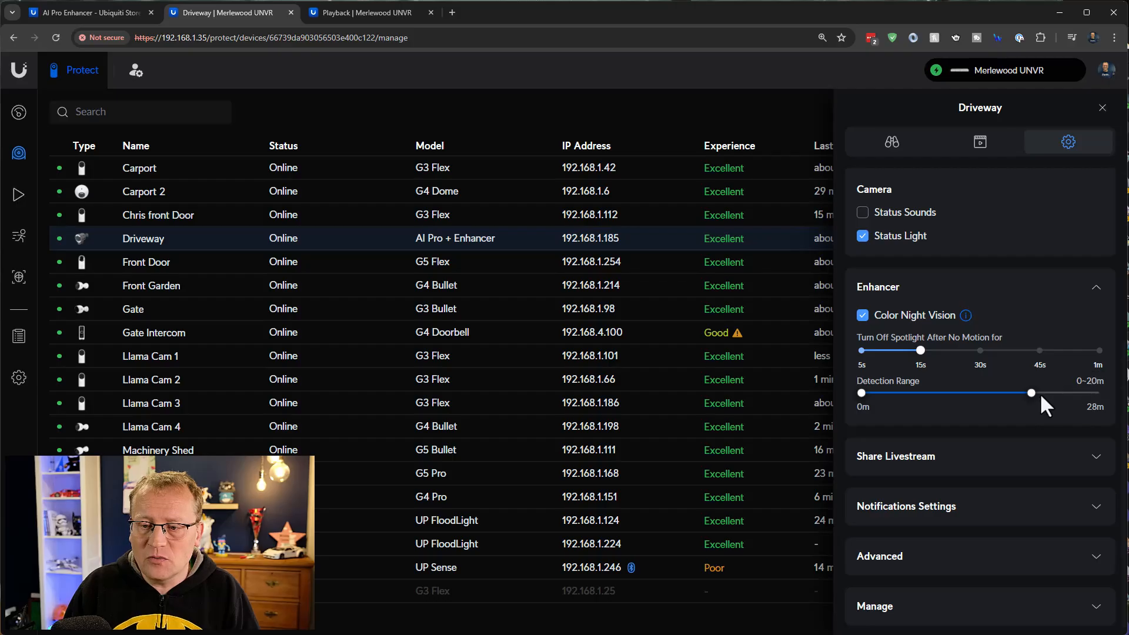
pyautogui.moveTo(1029, 394); pyautogui.dragTo(1097, 394)
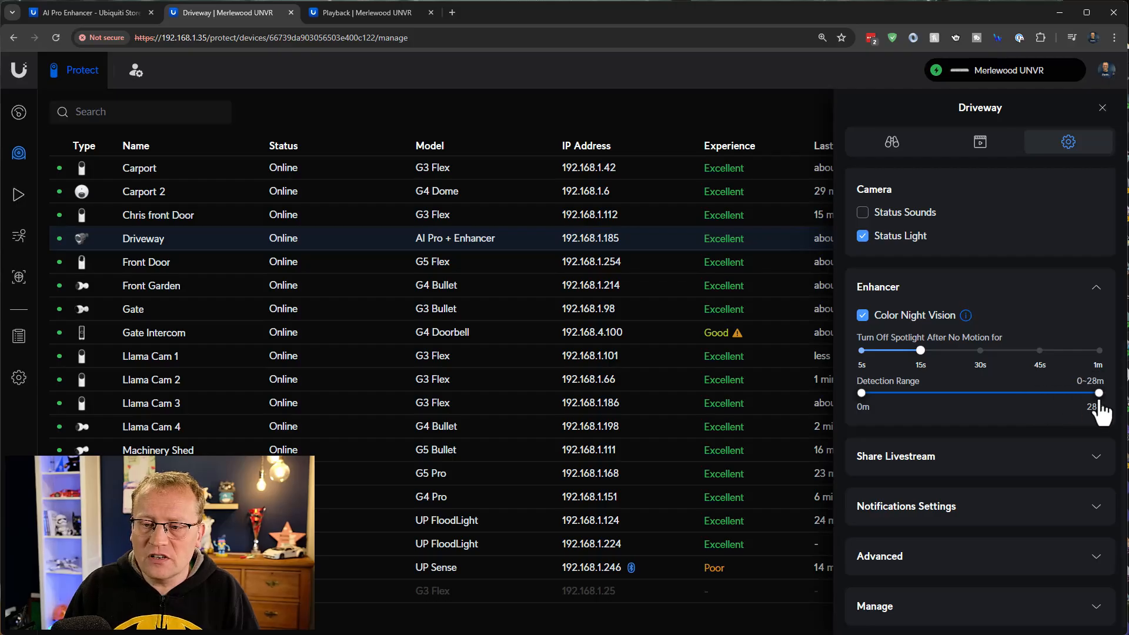
pyautogui.moveTo(1097, 393); pyautogui.dragTo(1039, 392)
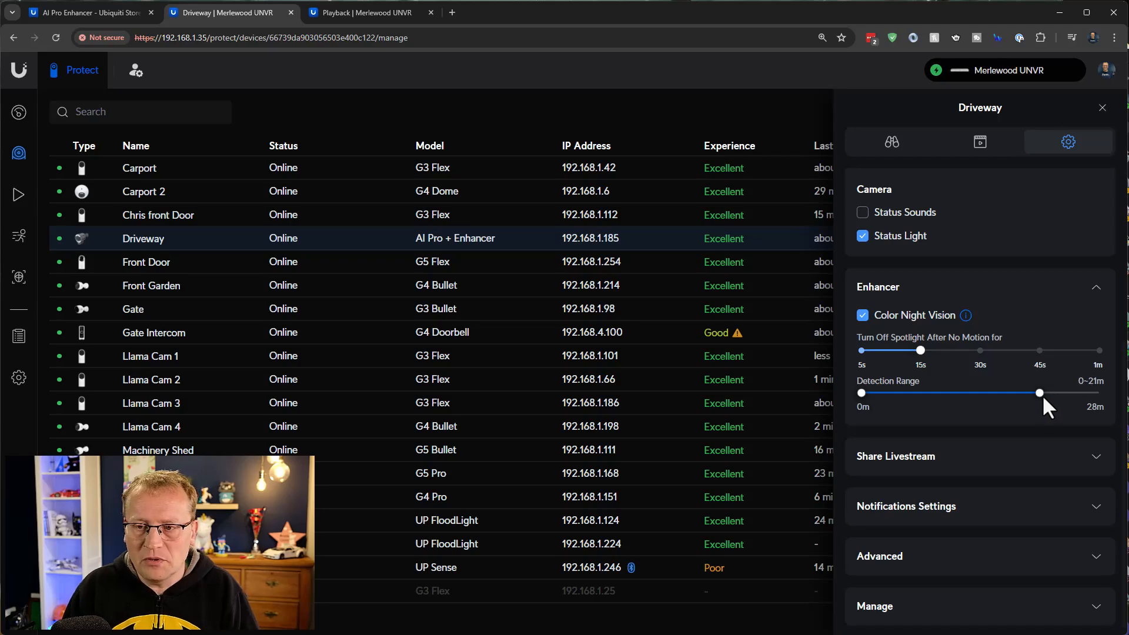
pyautogui.moveTo(932, 385)
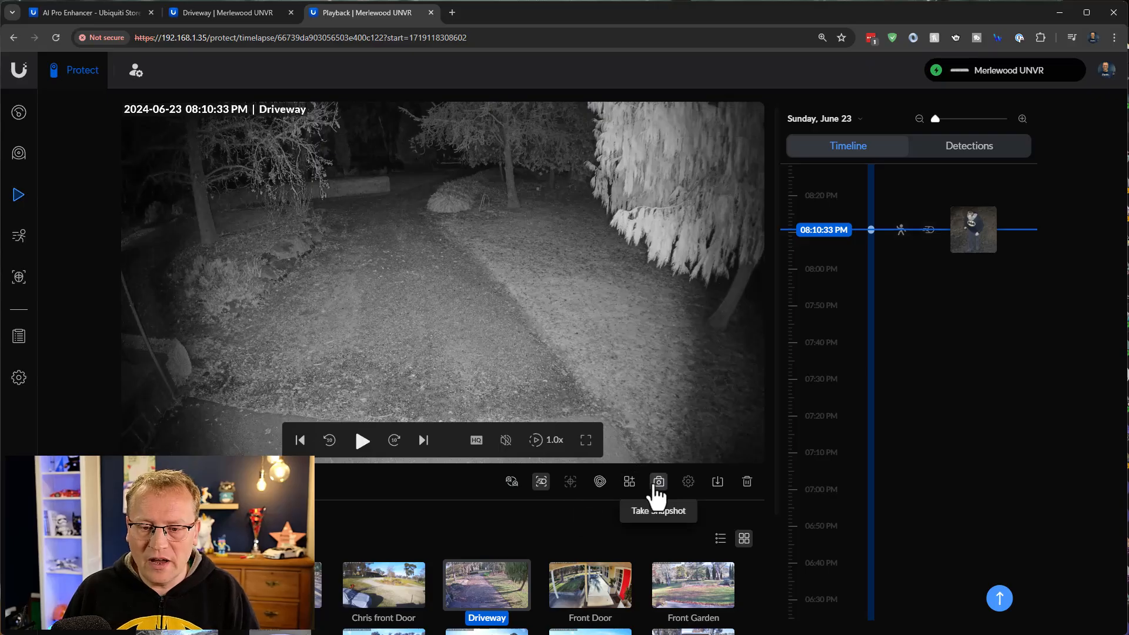
# Step: Play the colour night Driveway clip and pause at 08:10:42 PM with the person detected
pyautogui.click(540, 481)
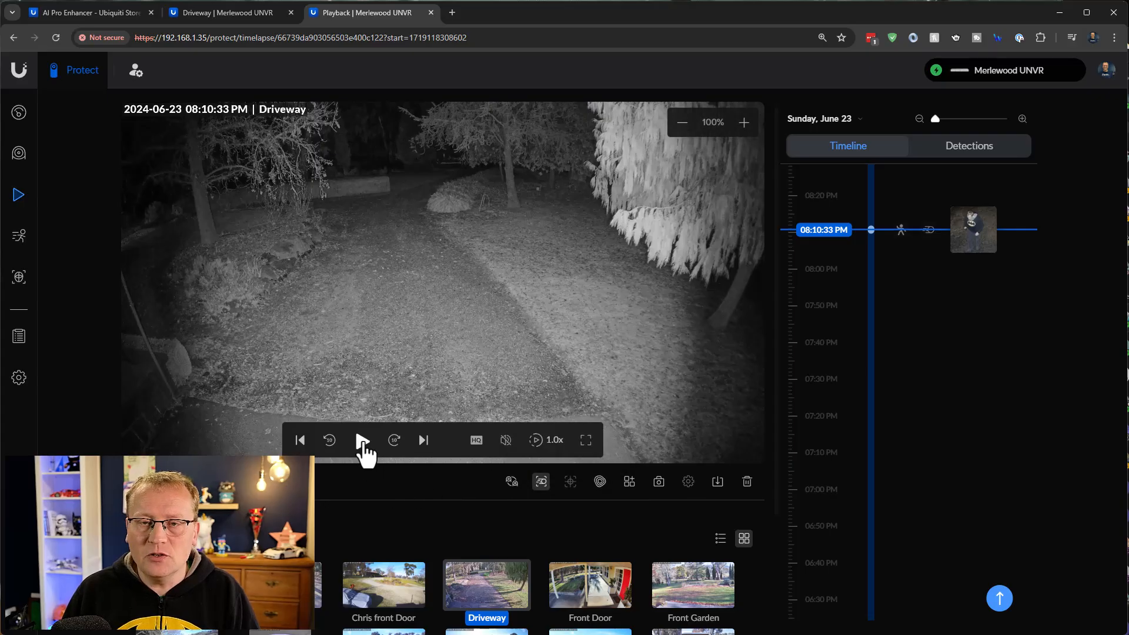
pyautogui.click(362, 440)
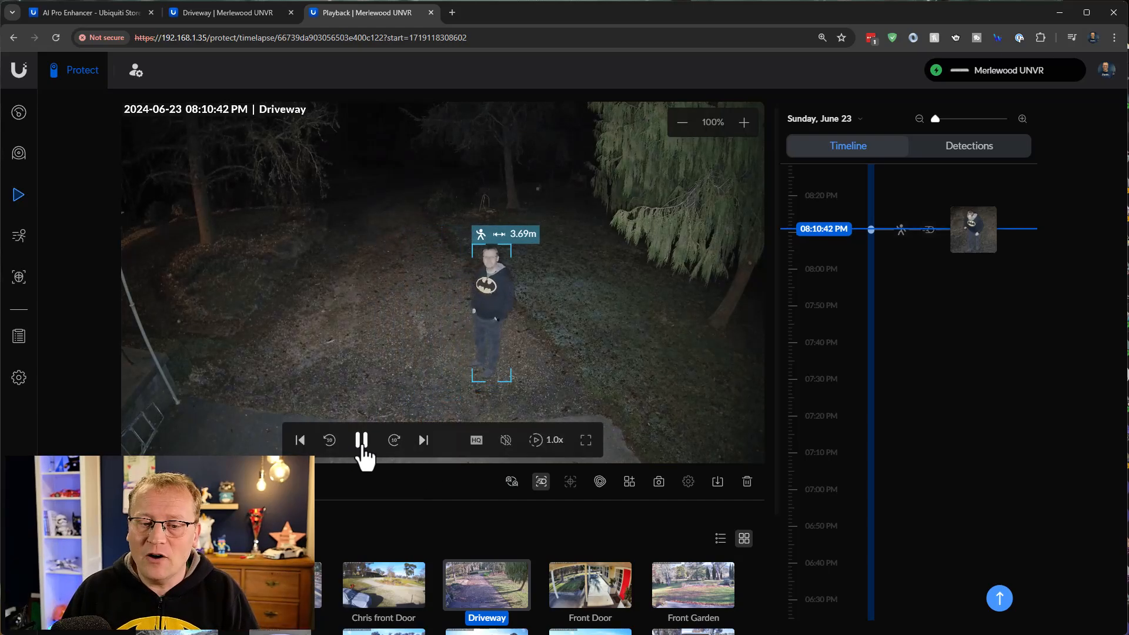
pyautogui.click(362, 440)
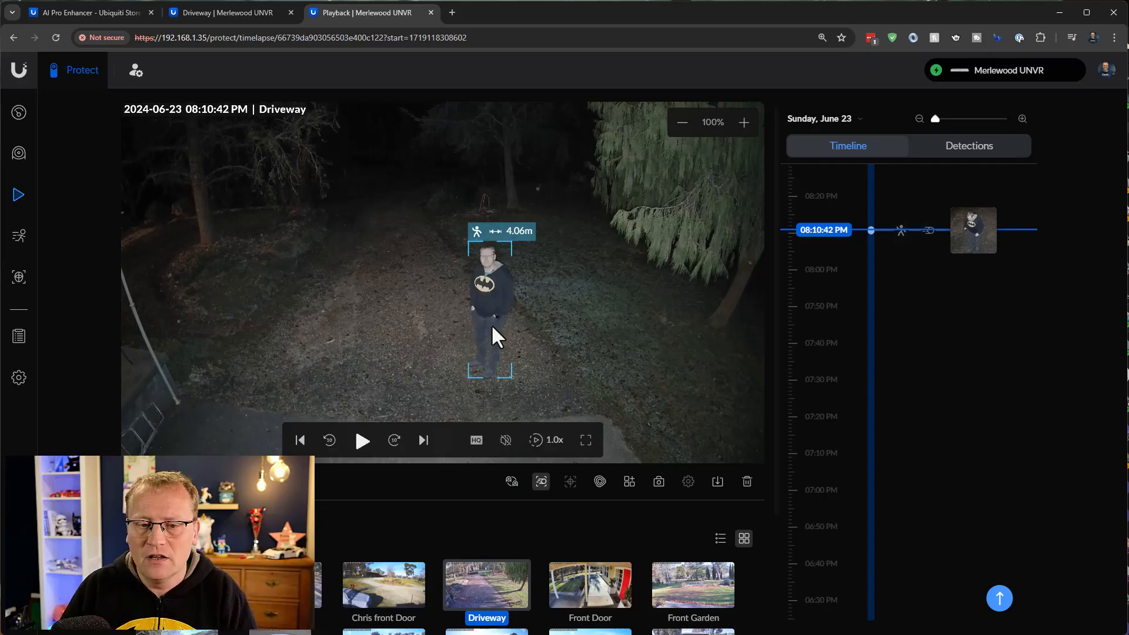
pyautogui.moveTo(615, 445)
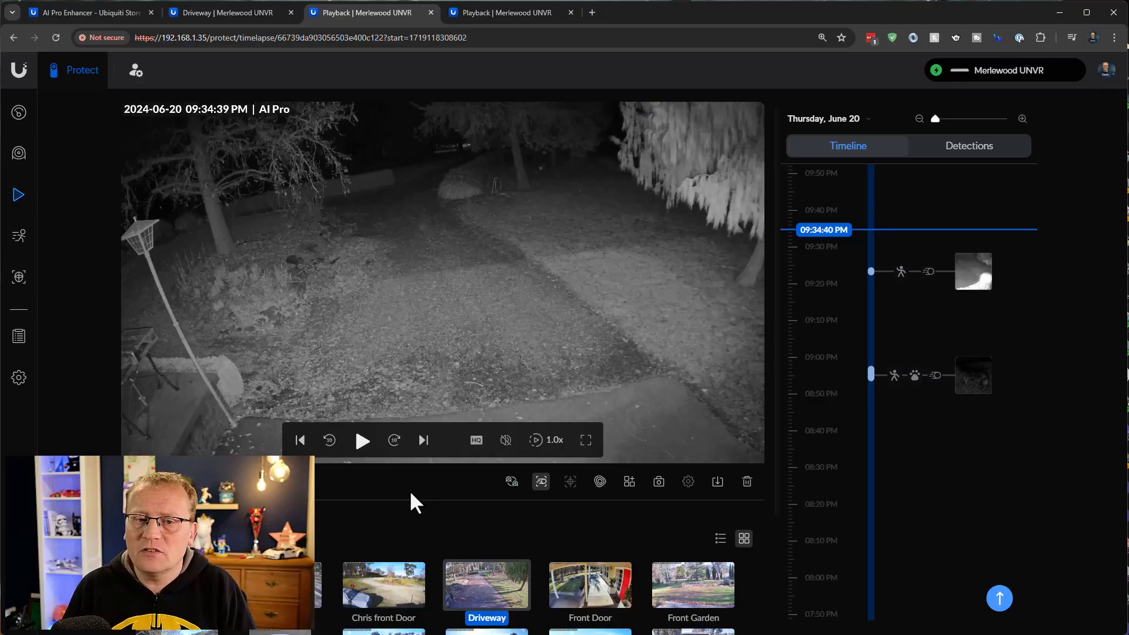
pyautogui.moveTo(424, 181)
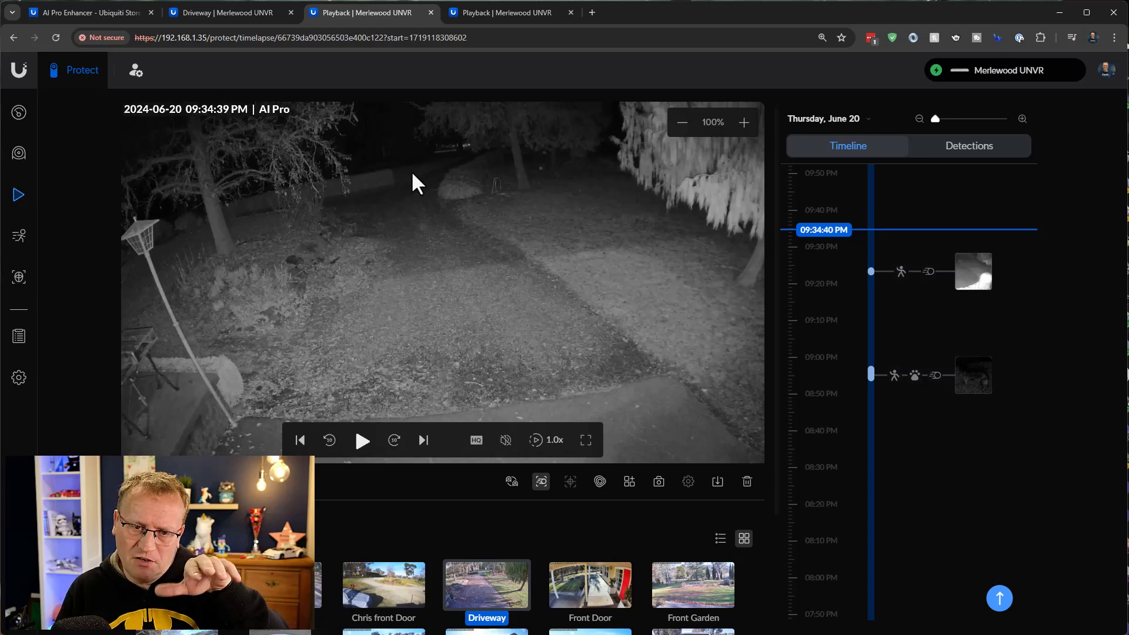
pyautogui.moveTo(436, 169)
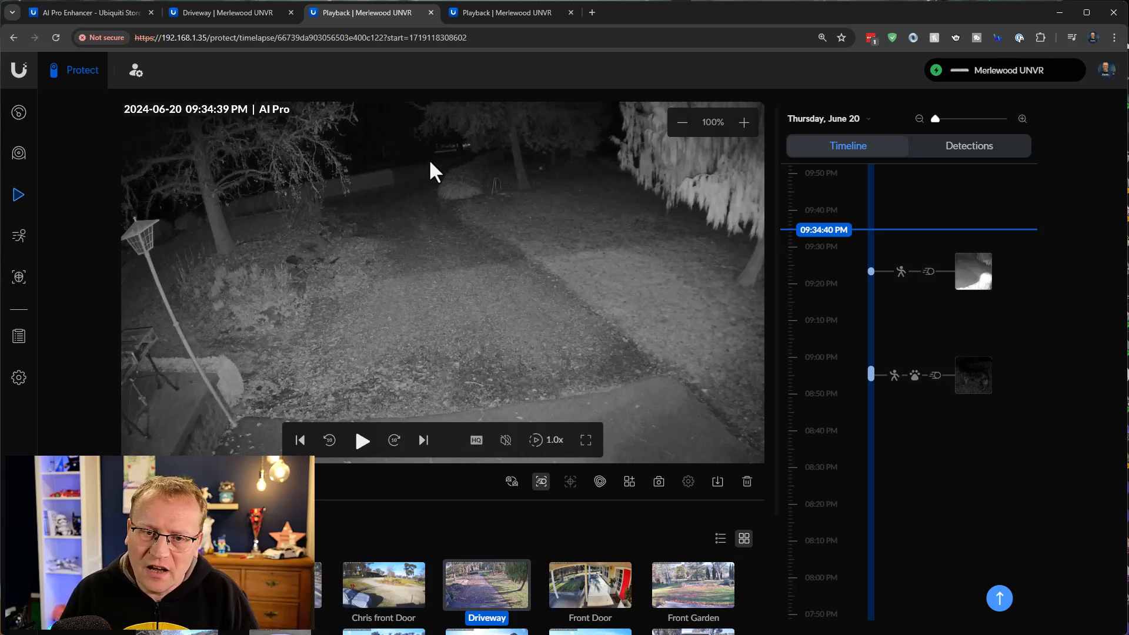
pyautogui.moveTo(463, 161)
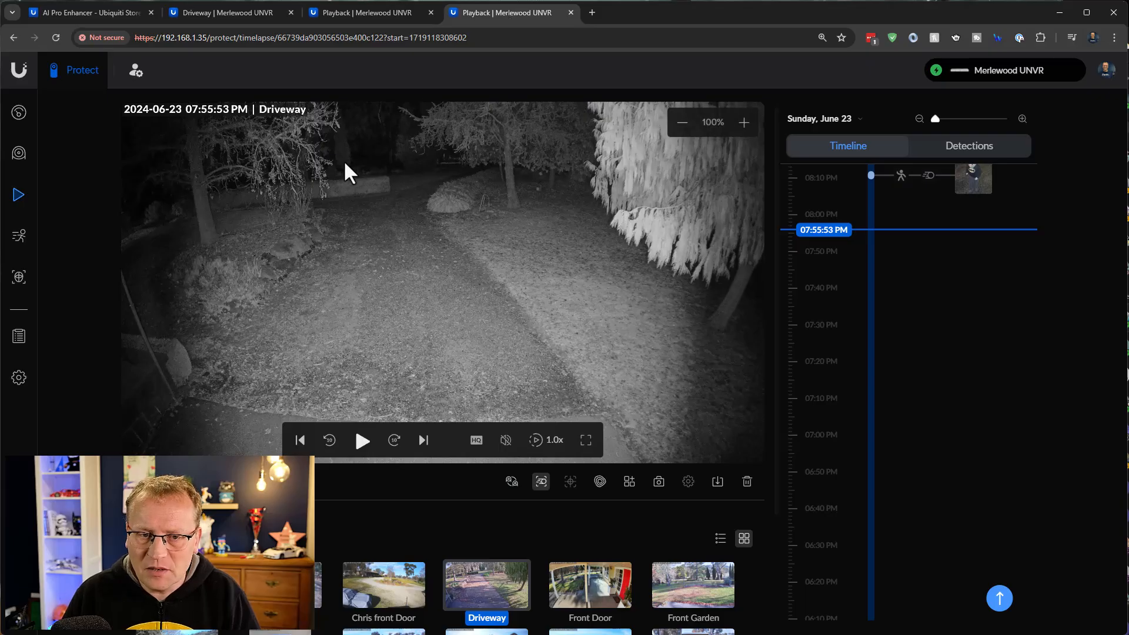
# Step: Compare the older June 20 AI Pro recording with the June 23 Driveway recording
pyautogui.click(377, 13)
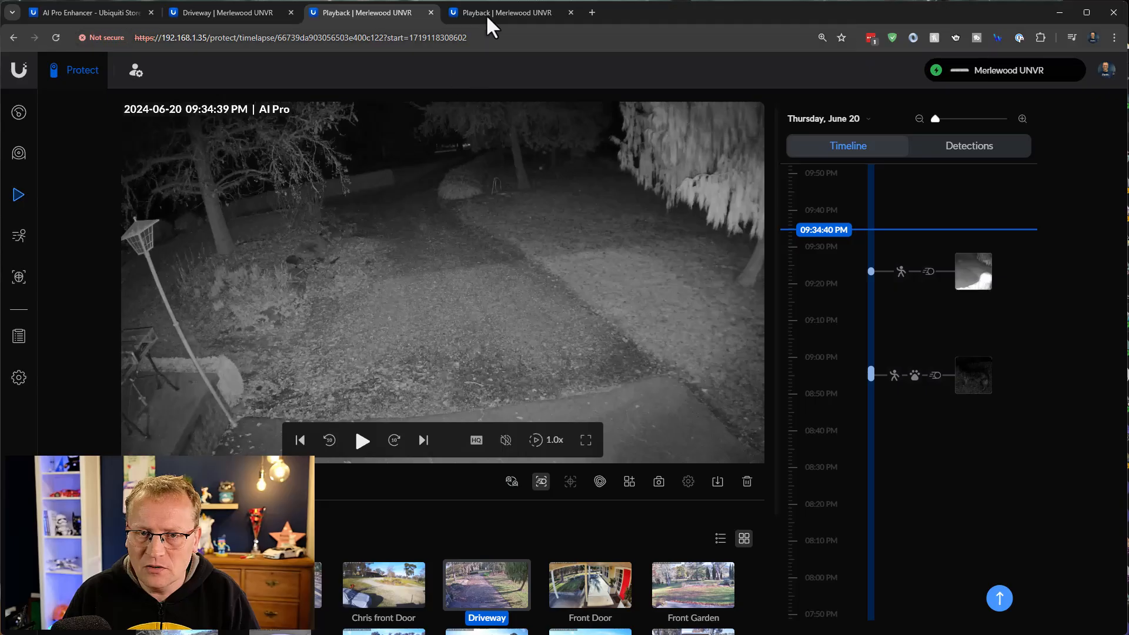
pyautogui.click(499, 13)
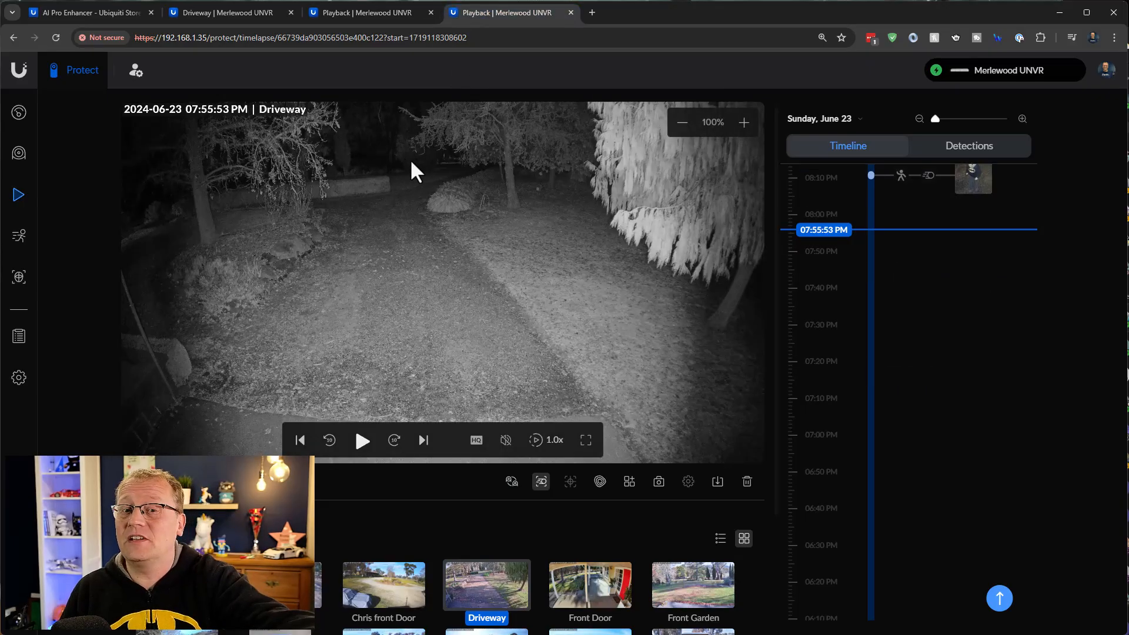
pyautogui.moveTo(498, 38)
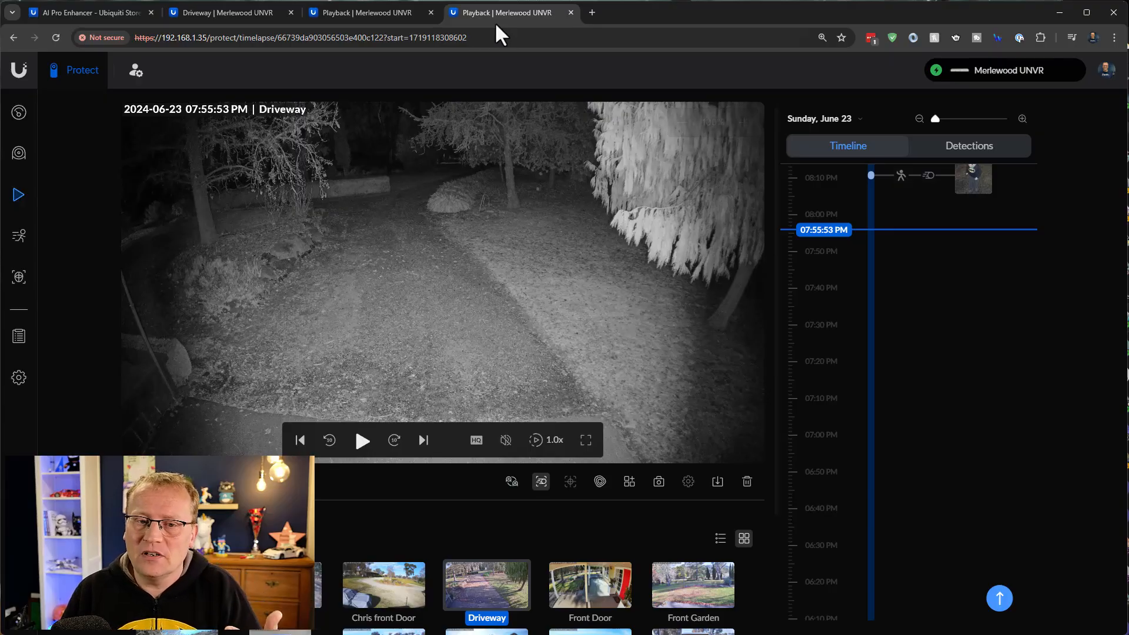
pyautogui.moveTo(534, 529)
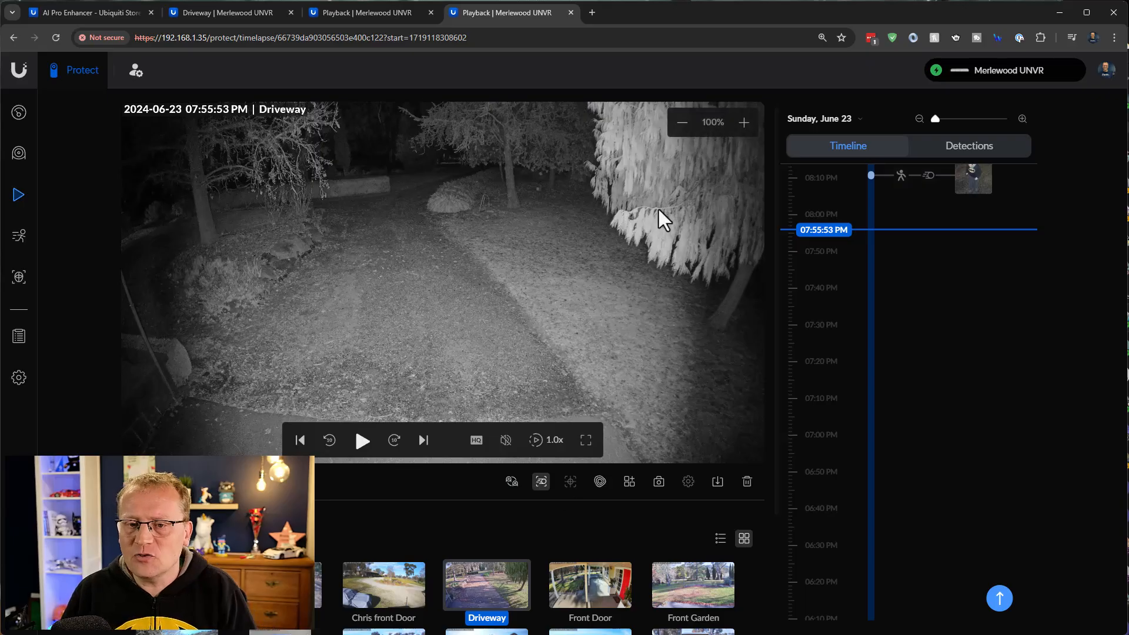
pyautogui.moveTo(663, 345)
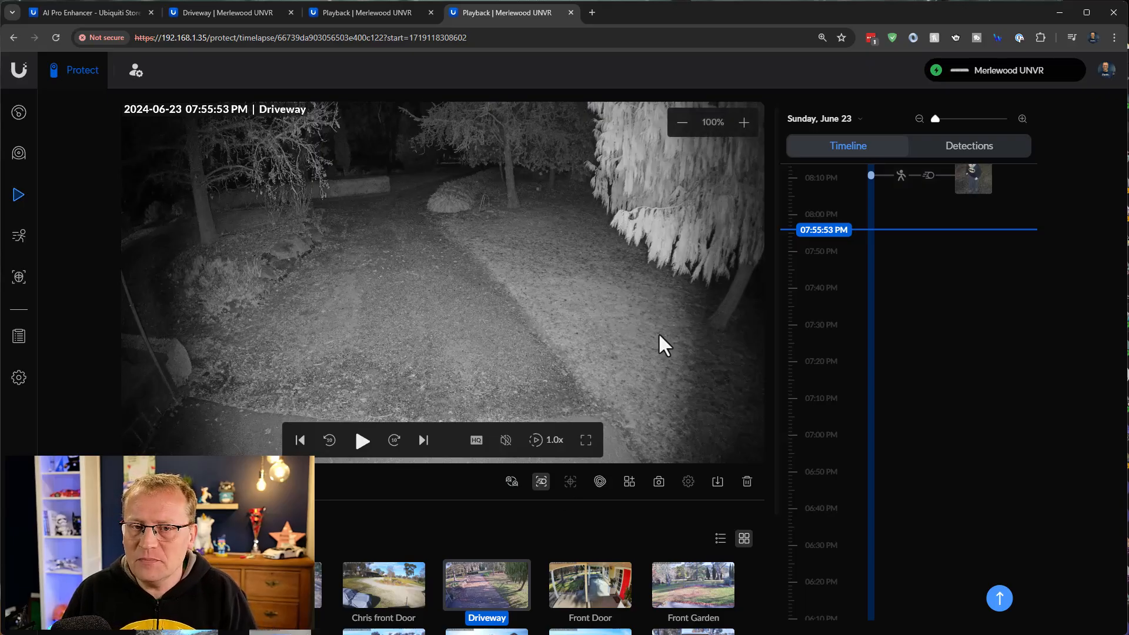
pyautogui.moveTo(651, 374)
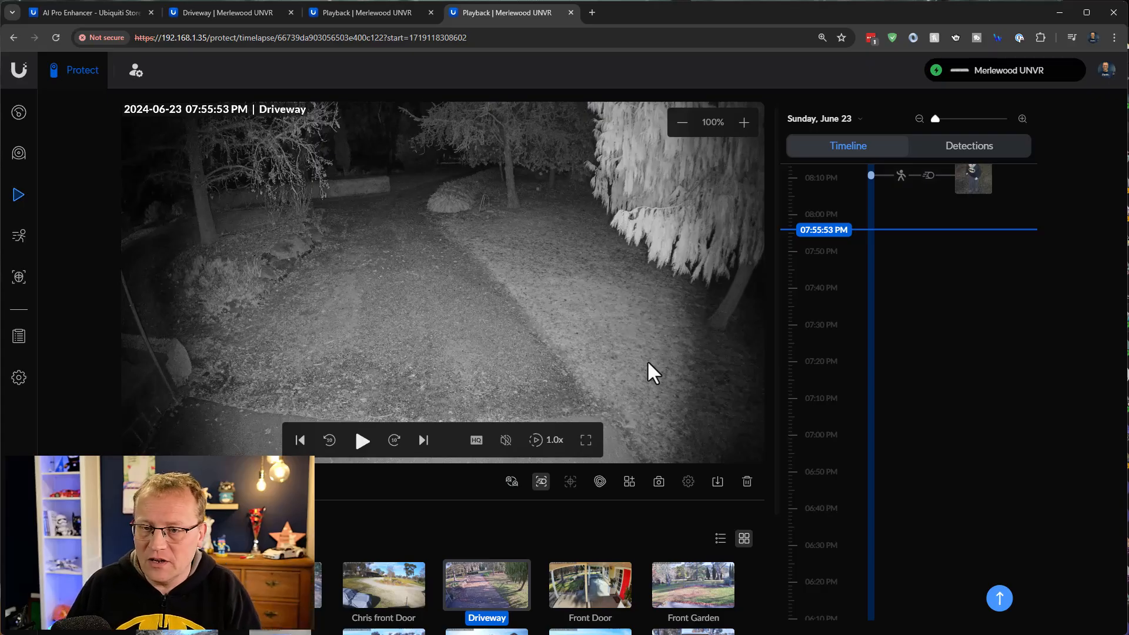
pyautogui.moveTo(648, 389)
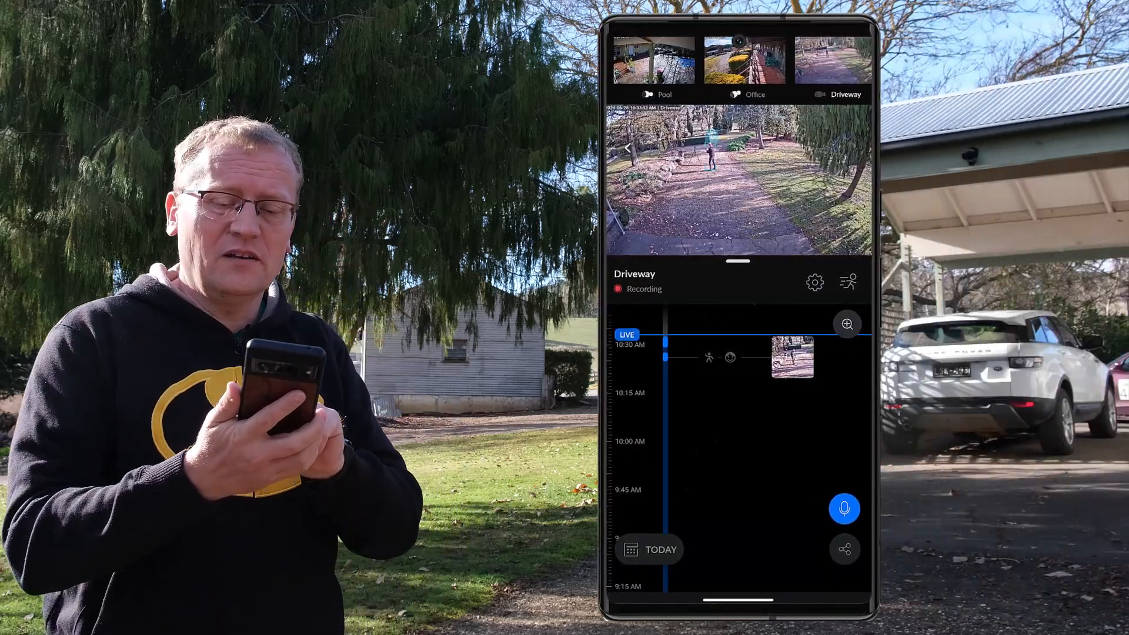
# Step: Start two-way talkback on the Driveway camera from the mobile app's live view
pyautogui.click(844, 508)
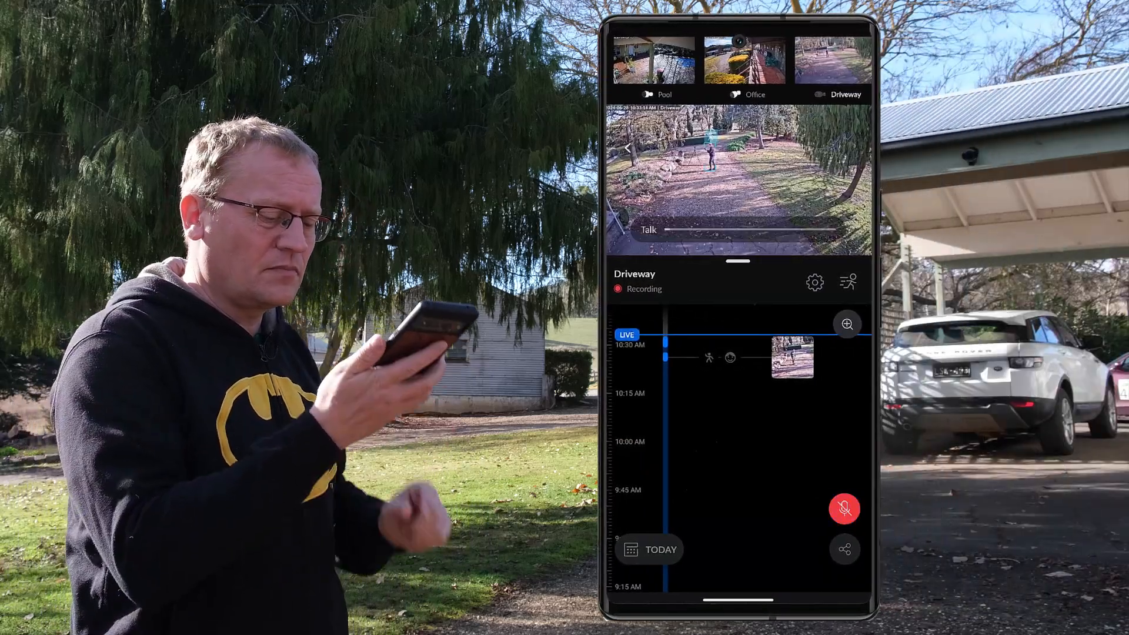